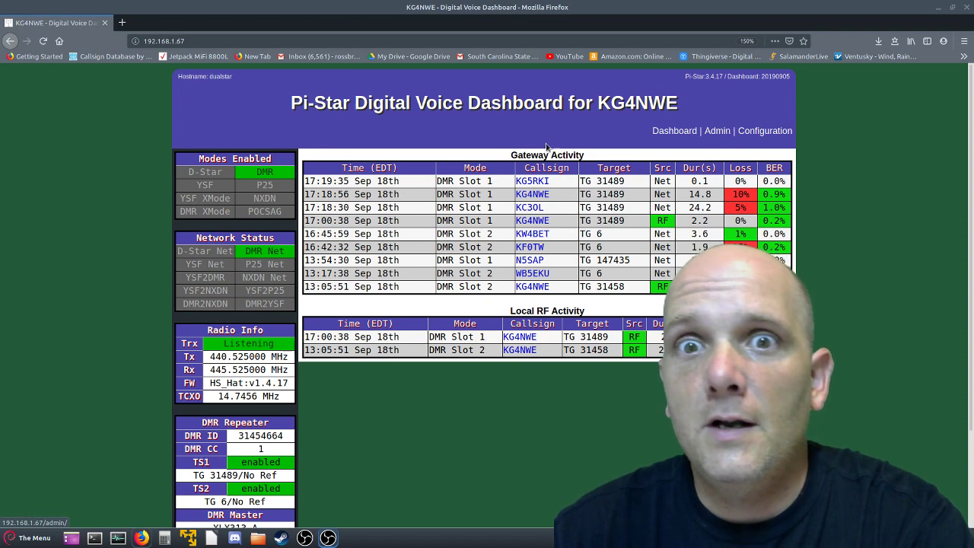
pyautogui.moveTo(502, 140)
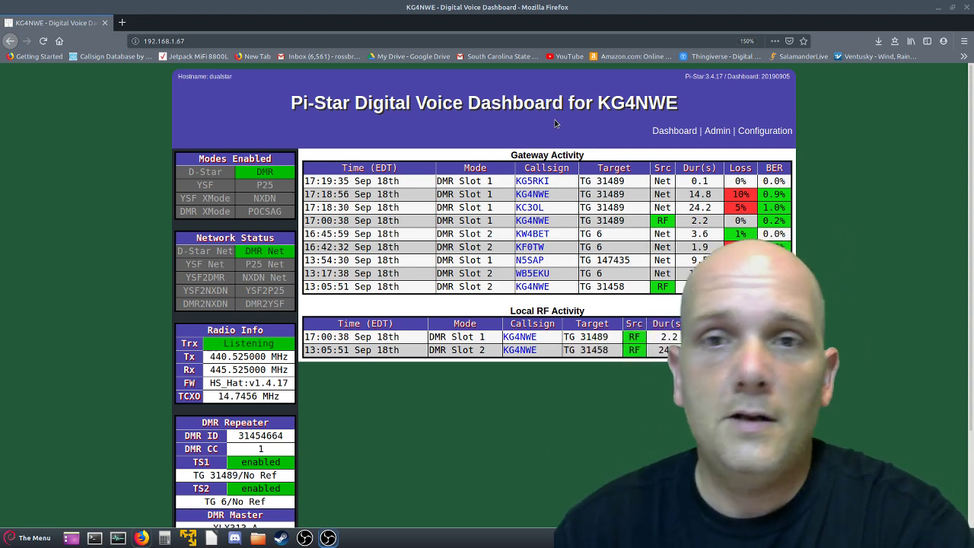
pyautogui.moveTo(362, 135)
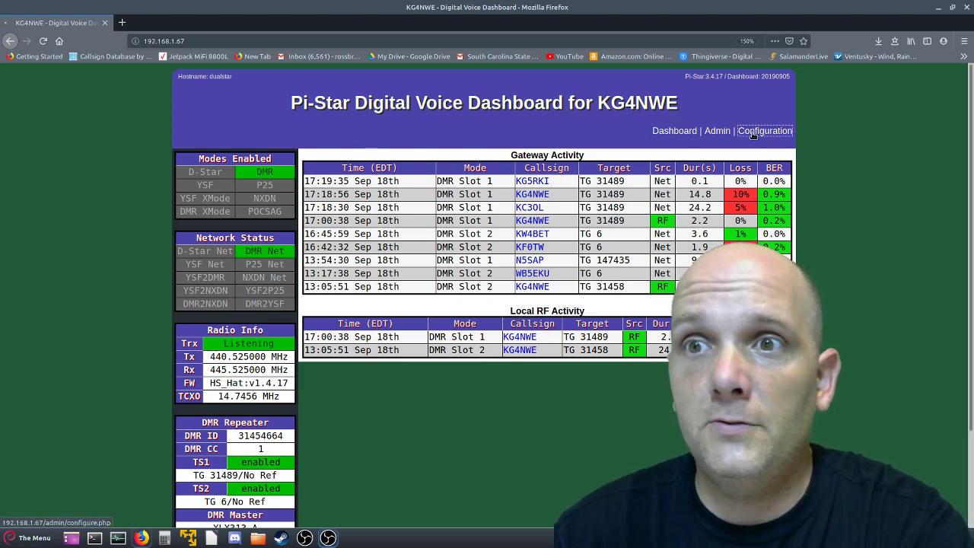
# Step: Authenticate to the Configuration page as pi-star with the account password
pyautogui.click(765, 130)
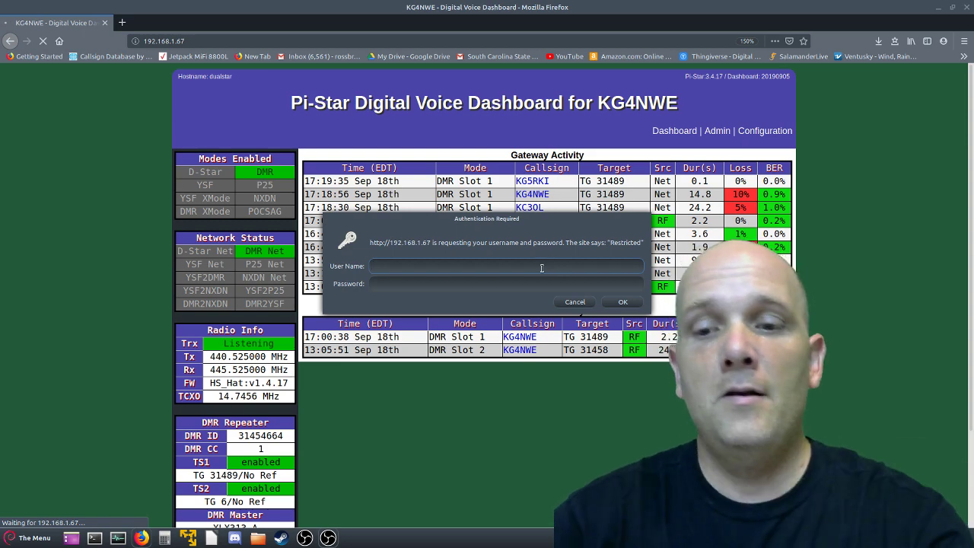
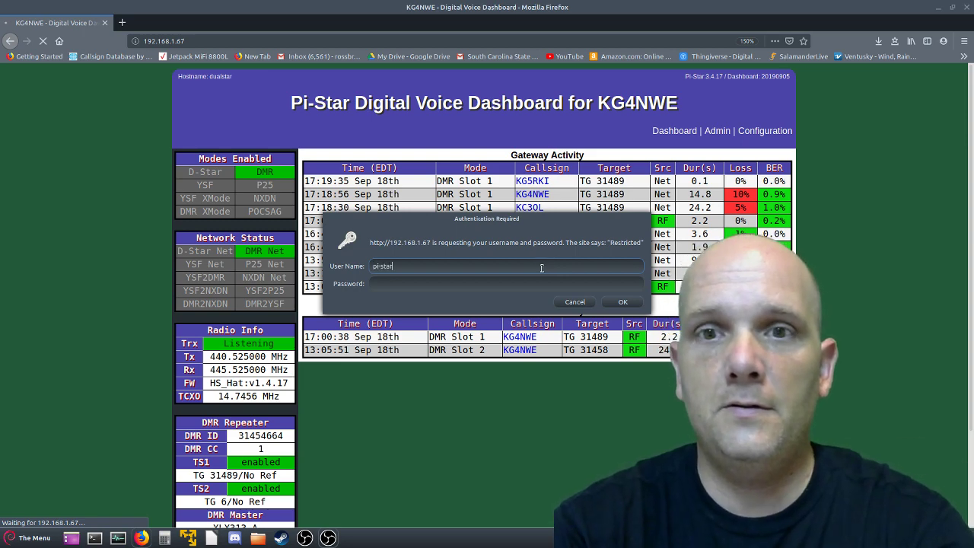
pyautogui.click(506, 283)
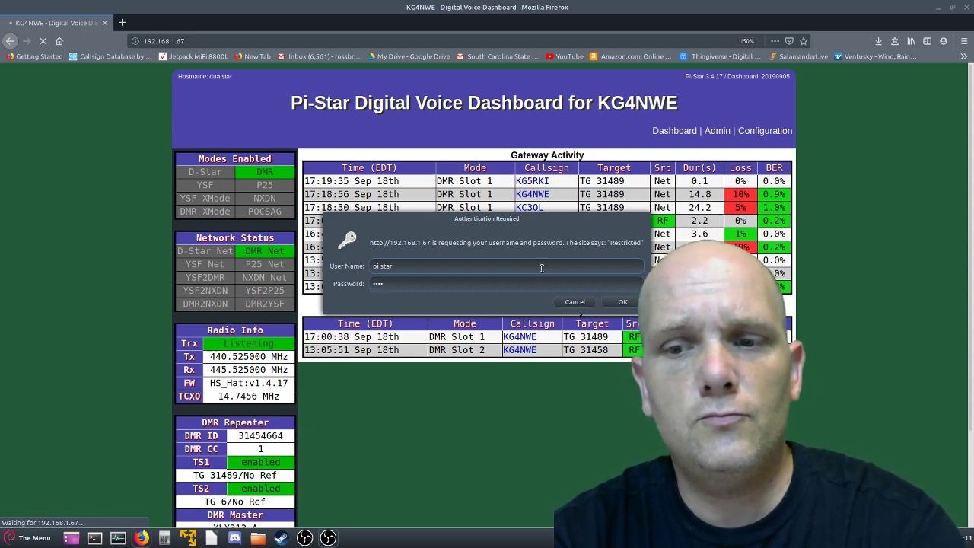
pyautogui.click(622, 301)
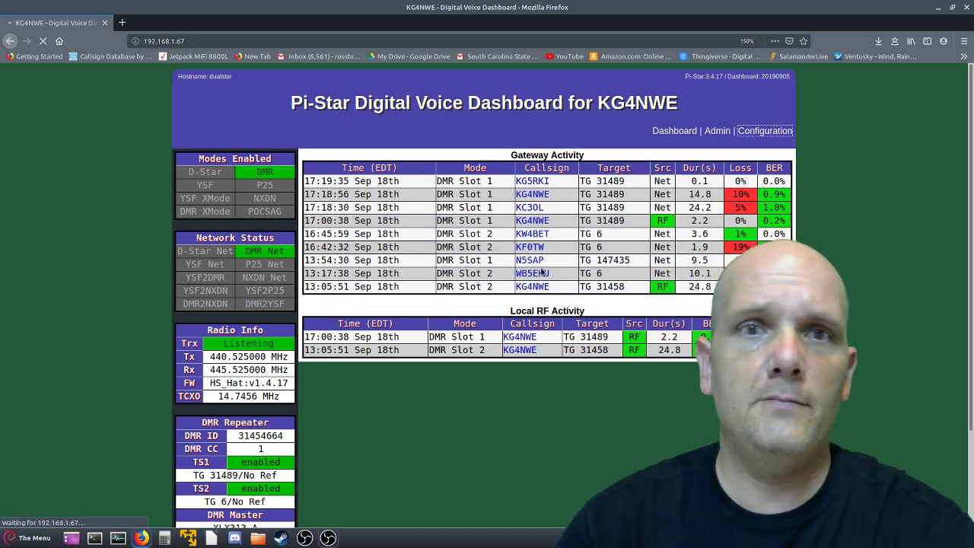
# Step: Open PiStar-Remote under Full Edit in the Expert Editors
pyautogui.click(765, 130)
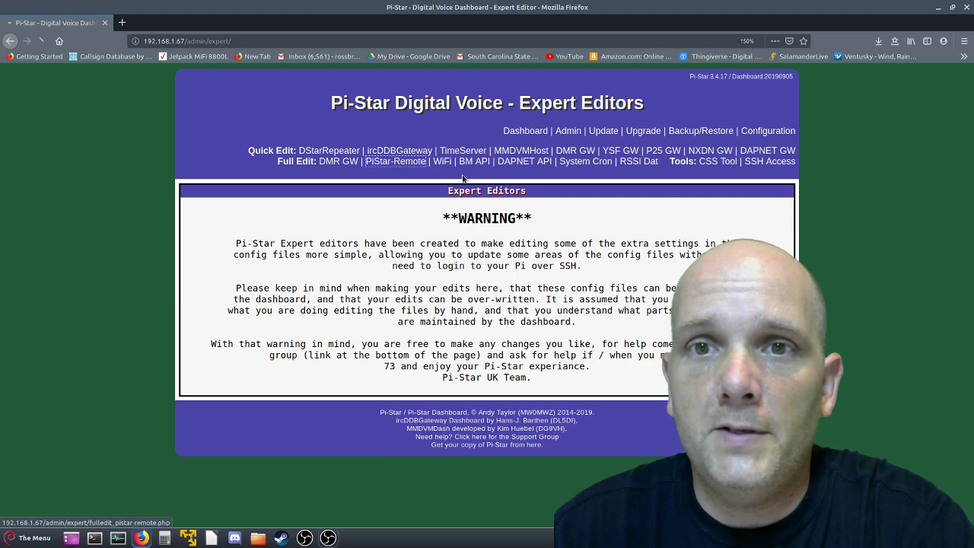
pyautogui.click(396, 160)
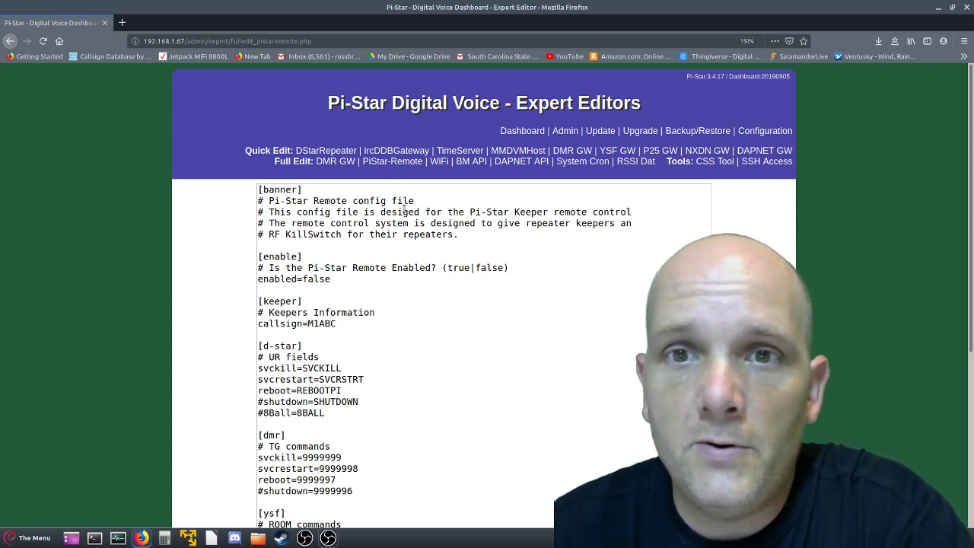
# Step: Zoom the page to 200% and change enabled=false to true
pyautogui.click(963, 41)
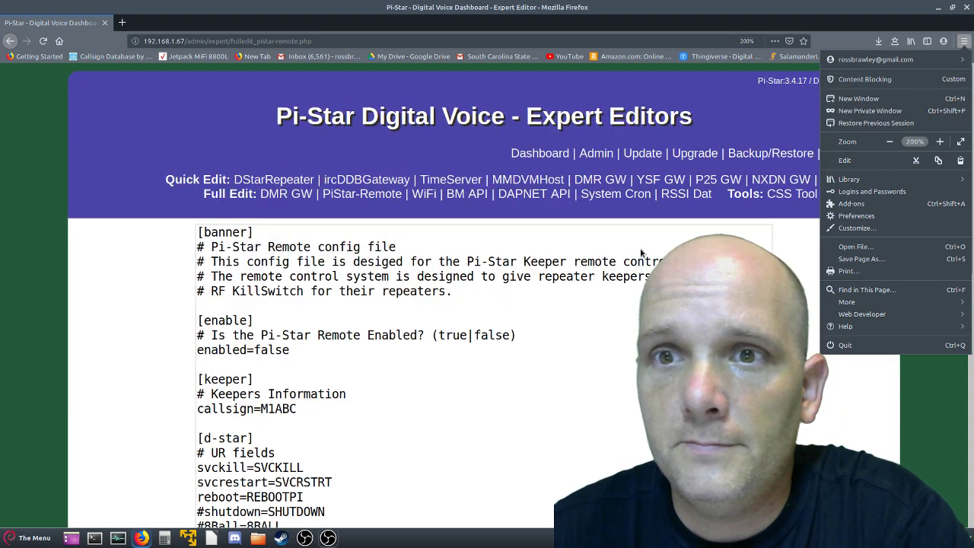
pyautogui.scroll(-3)
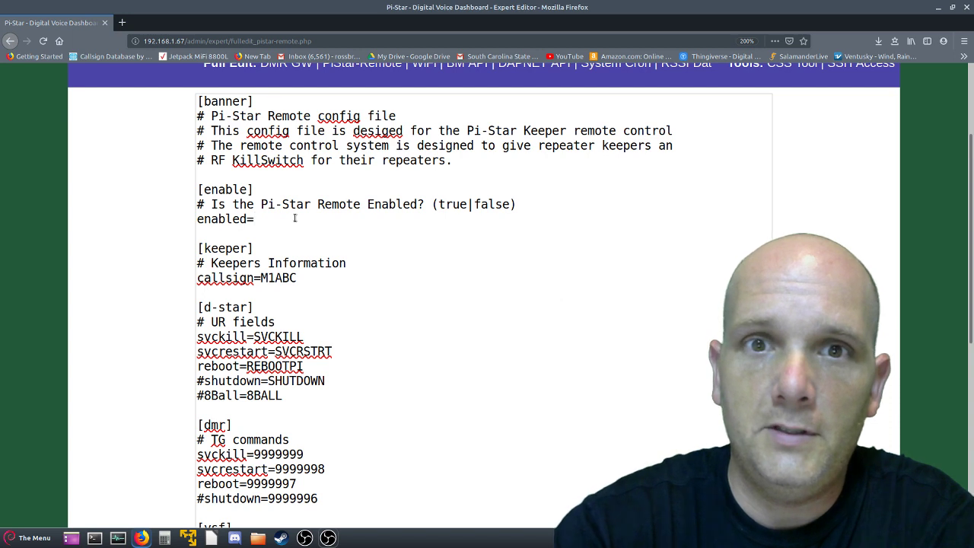
pyautogui.write('true')
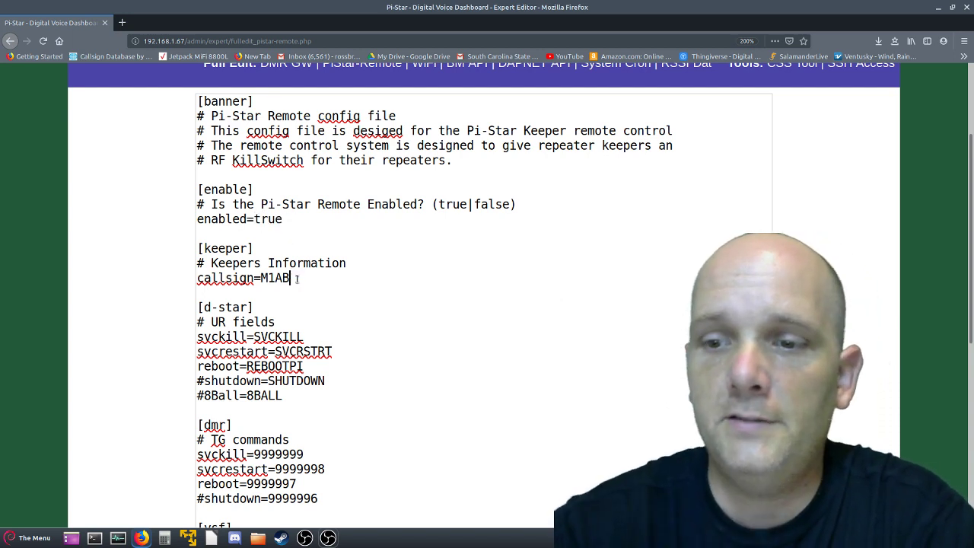
# Step: Replace keeper callsign M1ABC with KG4NWE and apply the changes
pyautogui.press('BackSpace')
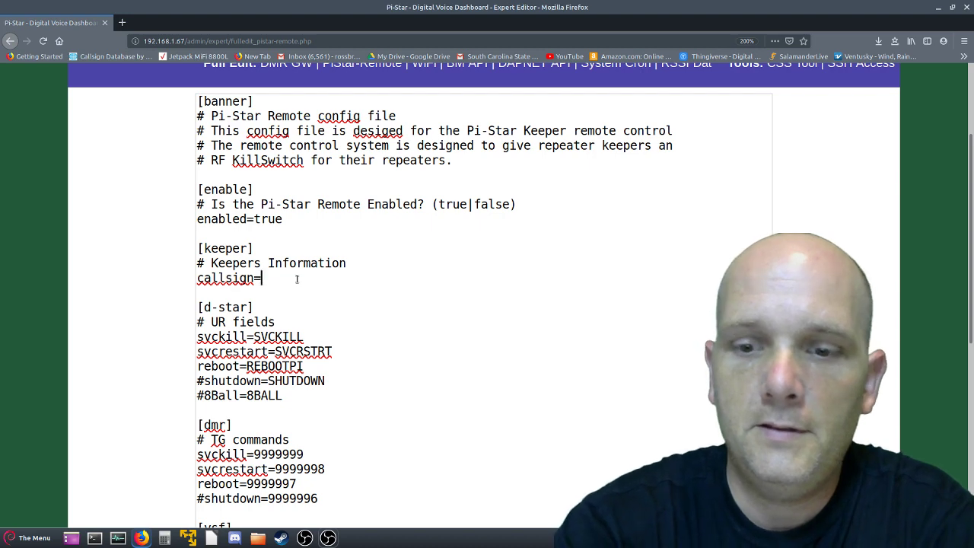
pyautogui.write('KG4NWE')
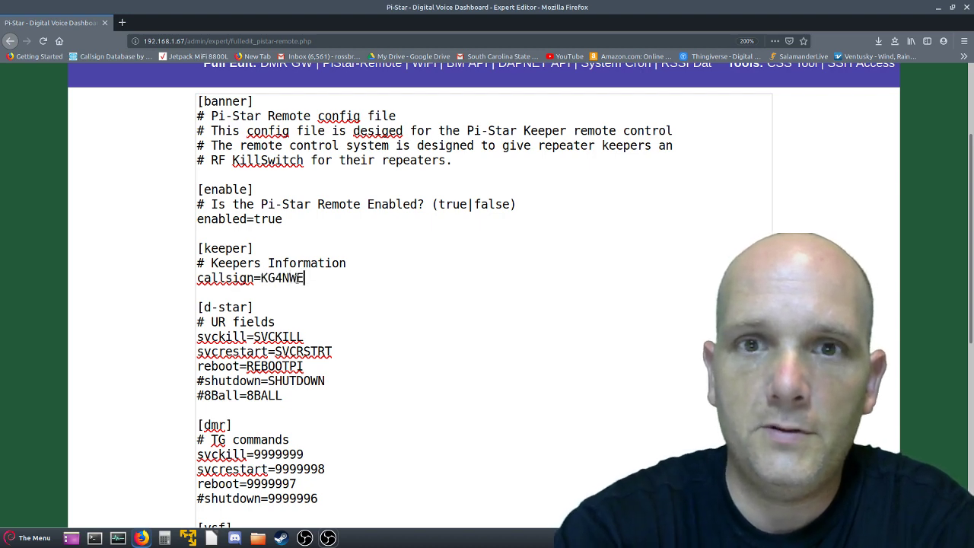
pyautogui.scroll(-3)
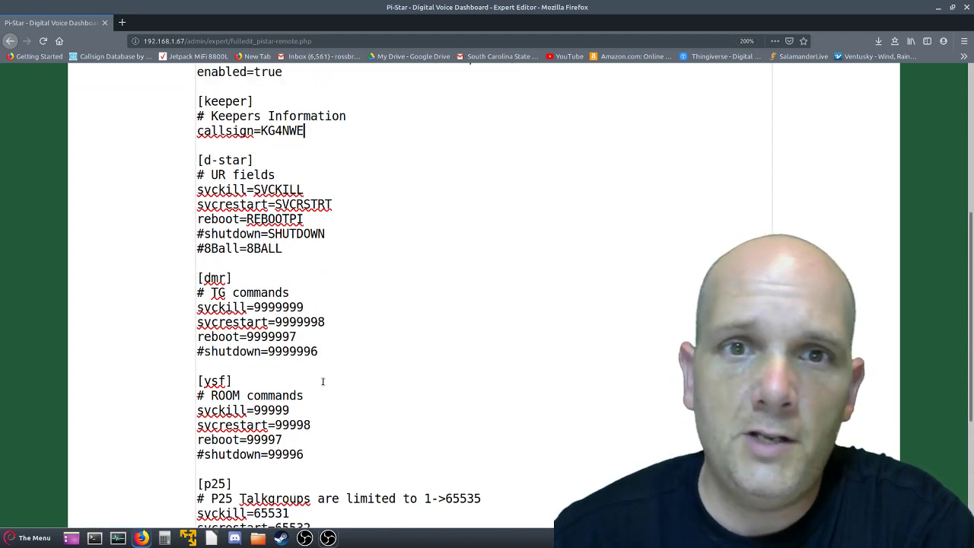
pyautogui.scroll(-3)
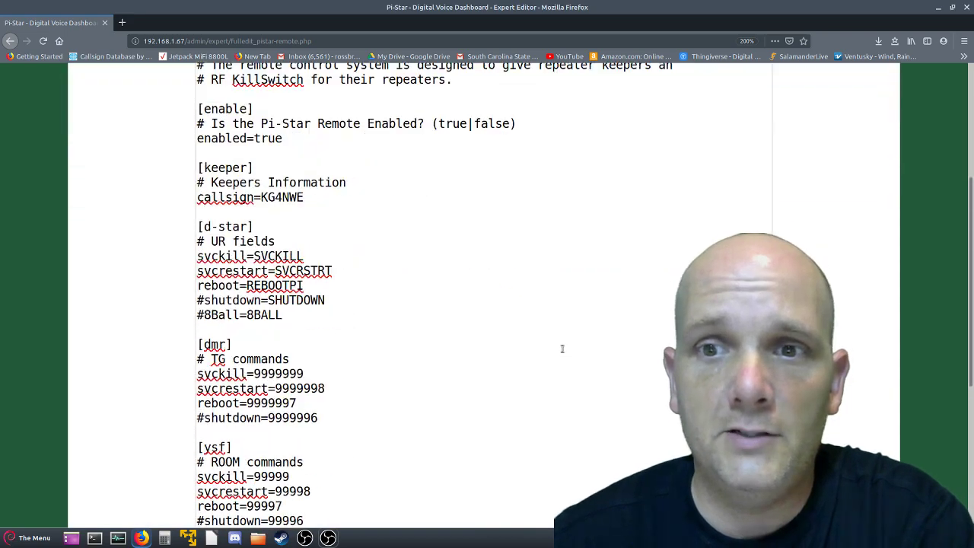
pyautogui.scroll(-3)
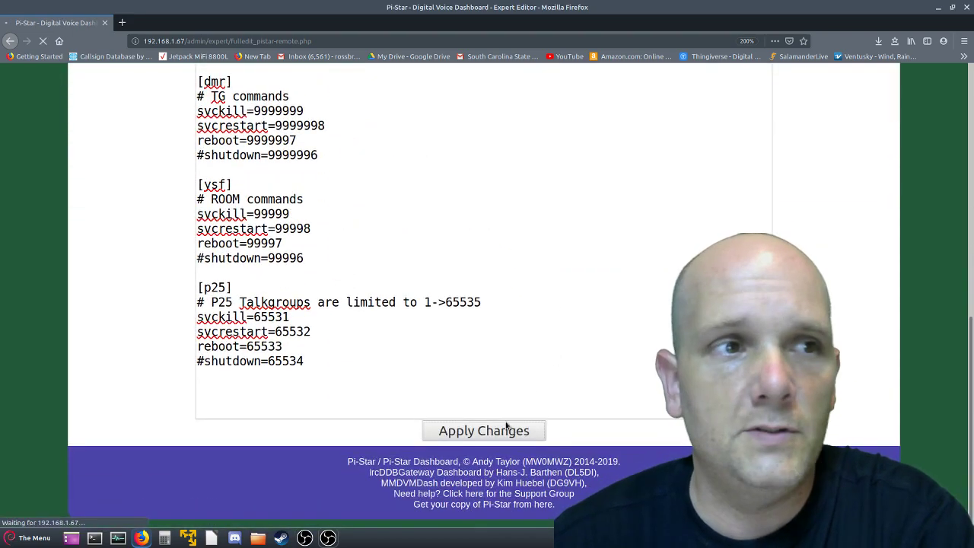
pyautogui.click(484, 430)
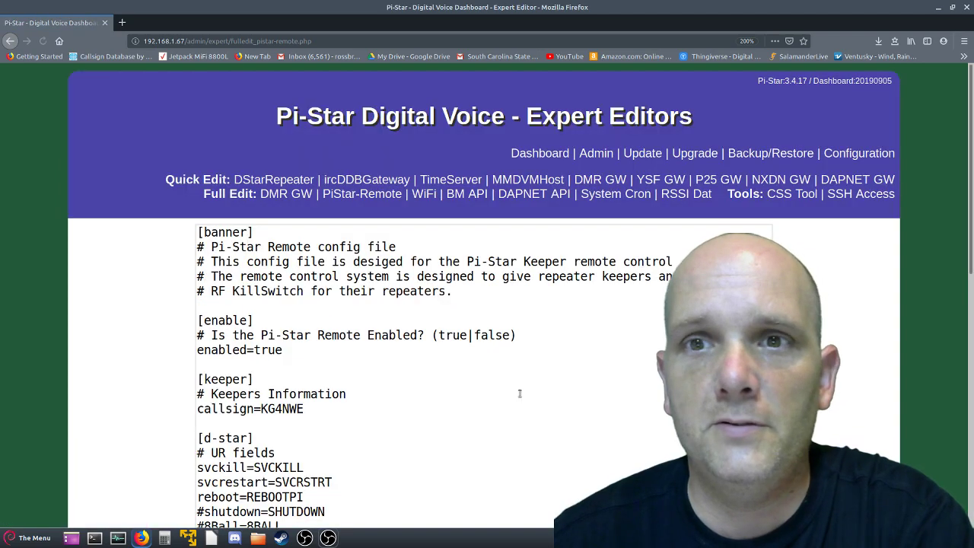
# Step: Open the DMRGateway config under Full Edit and scroll through its network sections
pyautogui.click(286, 194)
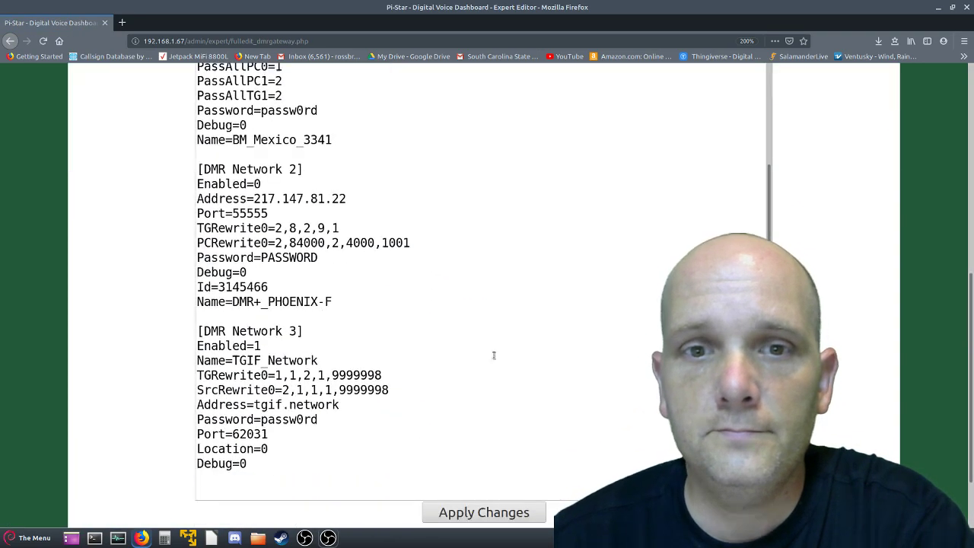
pyautogui.scroll(3)
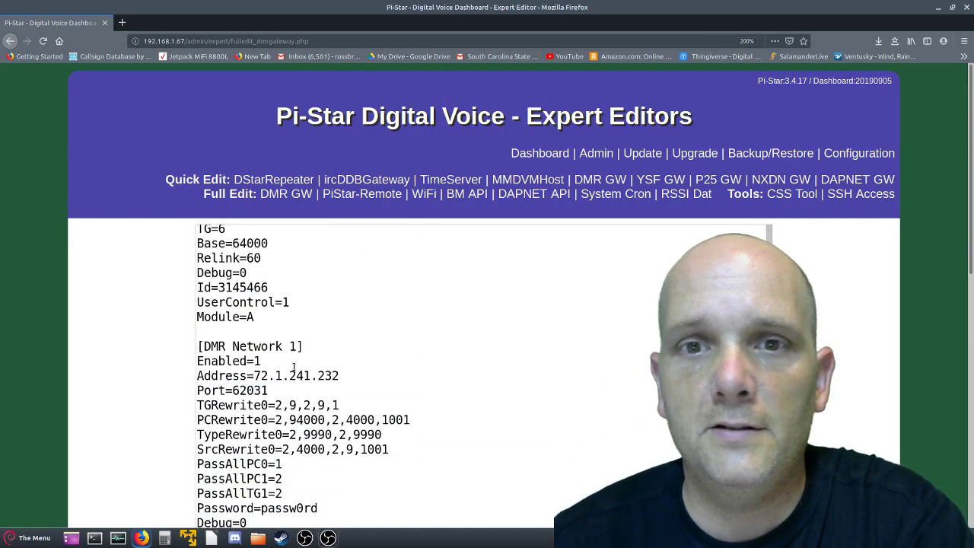
pyautogui.scroll(-3)
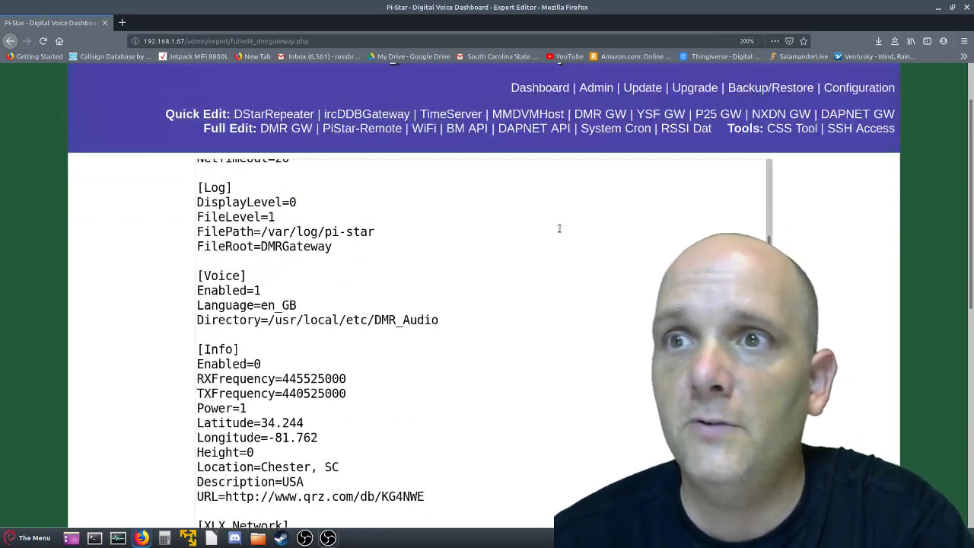
pyautogui.click(540, 87)
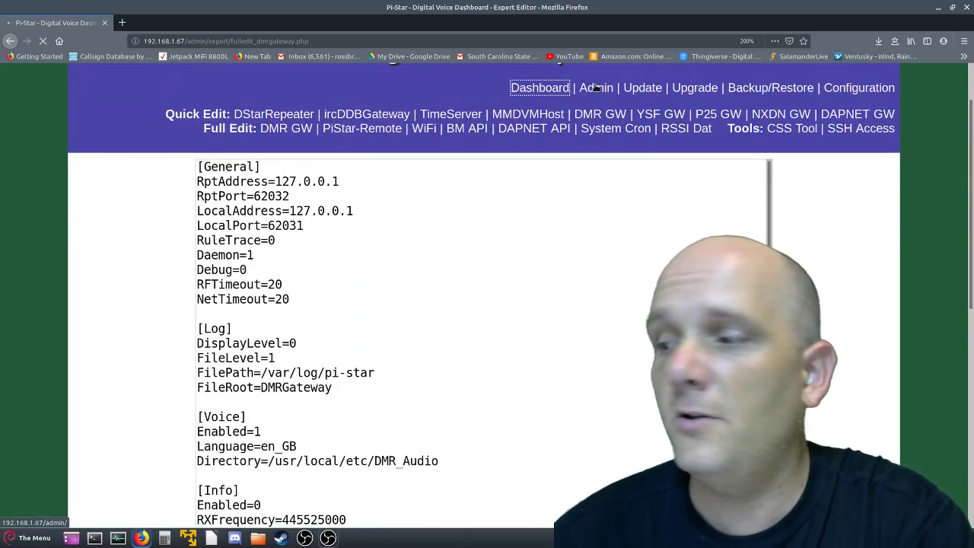
pyautogui.click(540, 87)
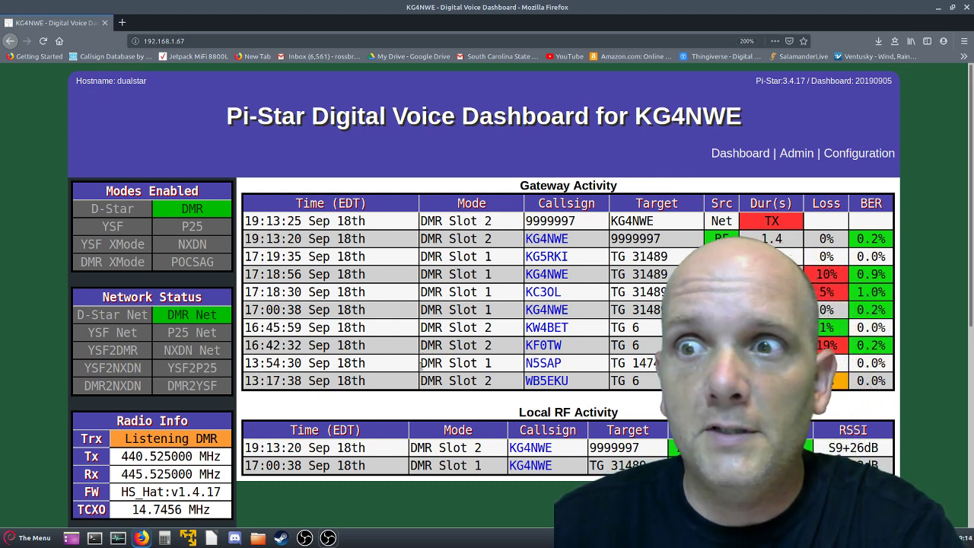
# Step: Scroll the dashboard to review new DMR Slot 2 traffic on TG 9998 and TG 6
pyautogui.scroll(-3)
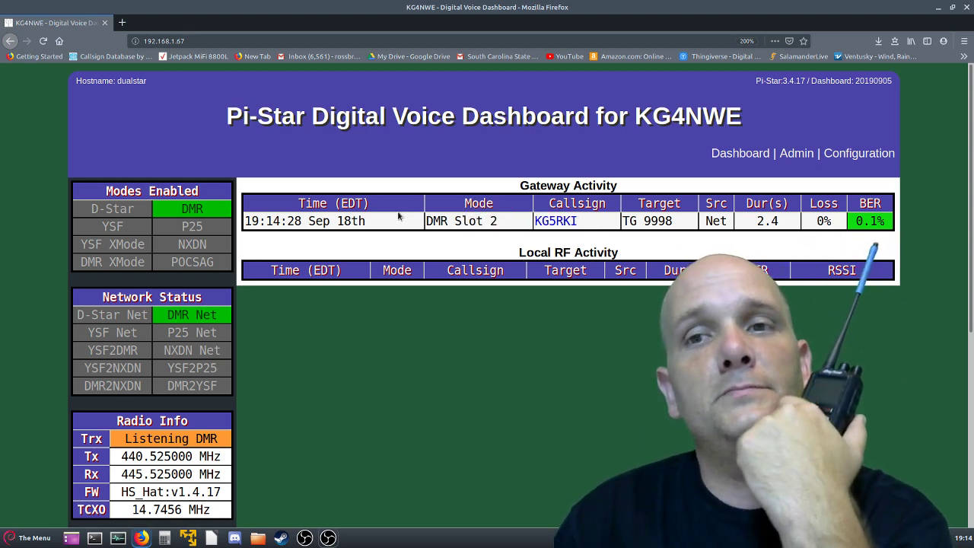
pyautogui.scroll(-3)
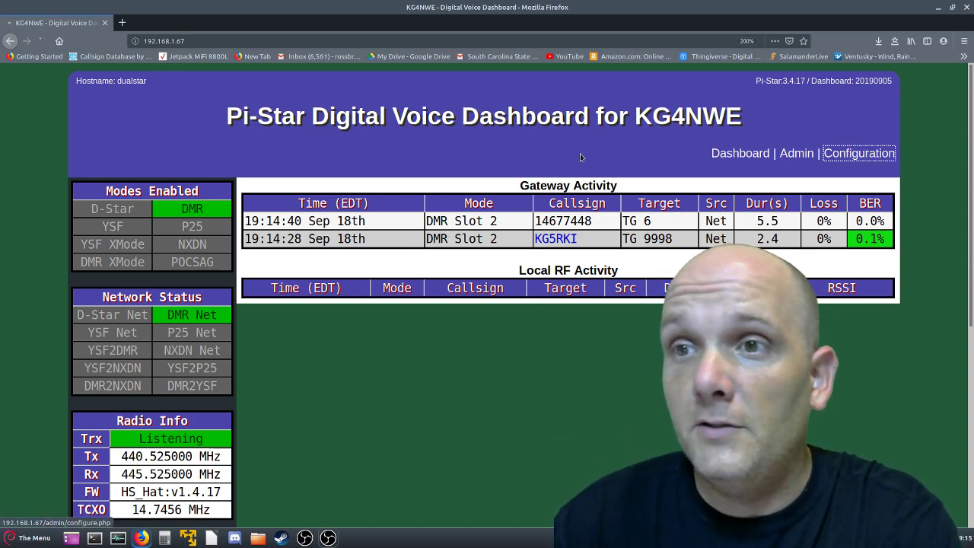
# Step: Request the Configuration page, then minimize Firefox to the desktop
pyautogui.click(859, 153)
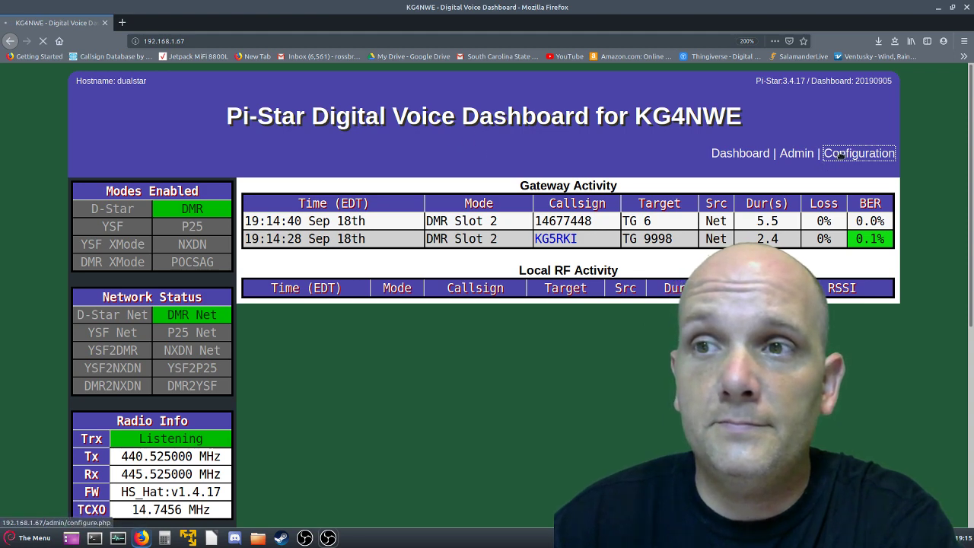
pyautogui.click(859, 153)
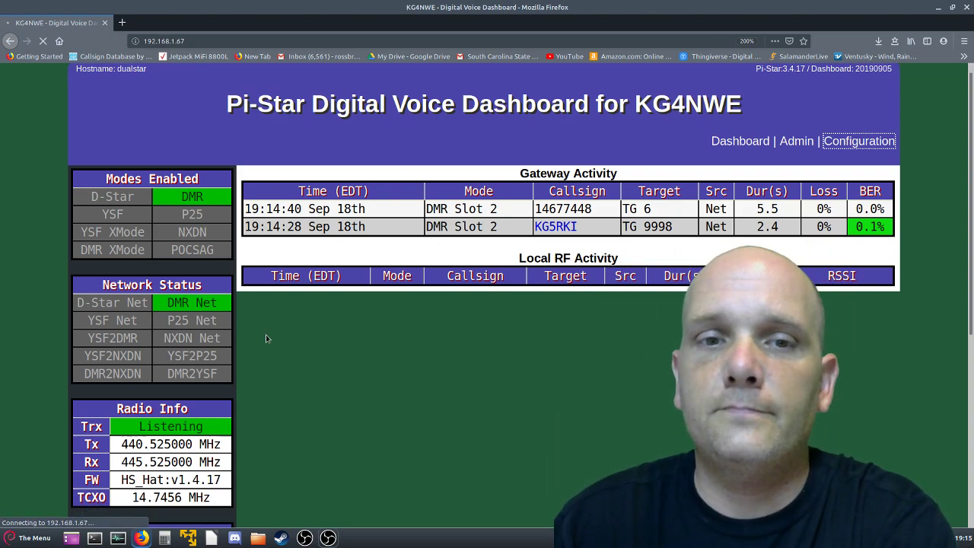
pyautogui.click(858, 140)
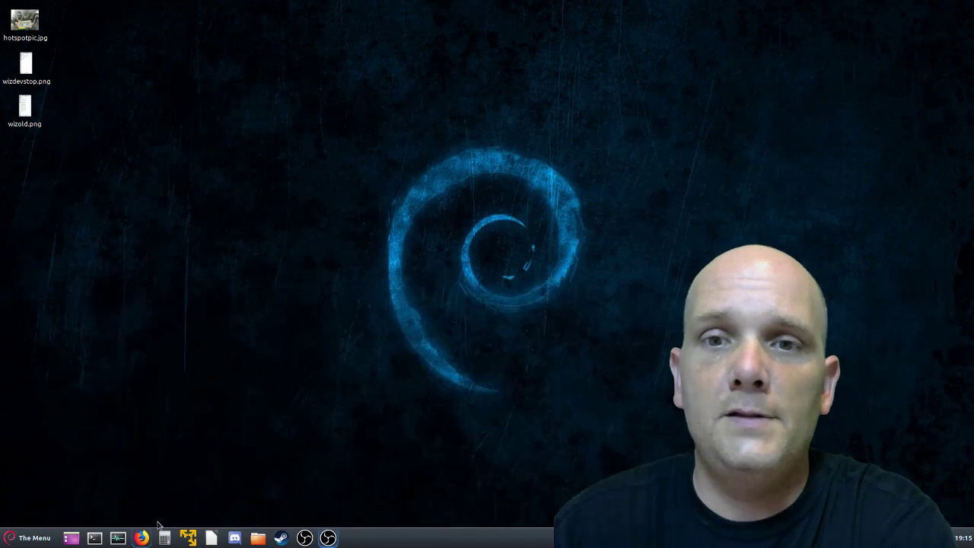
pyautogui.click(141, 538)
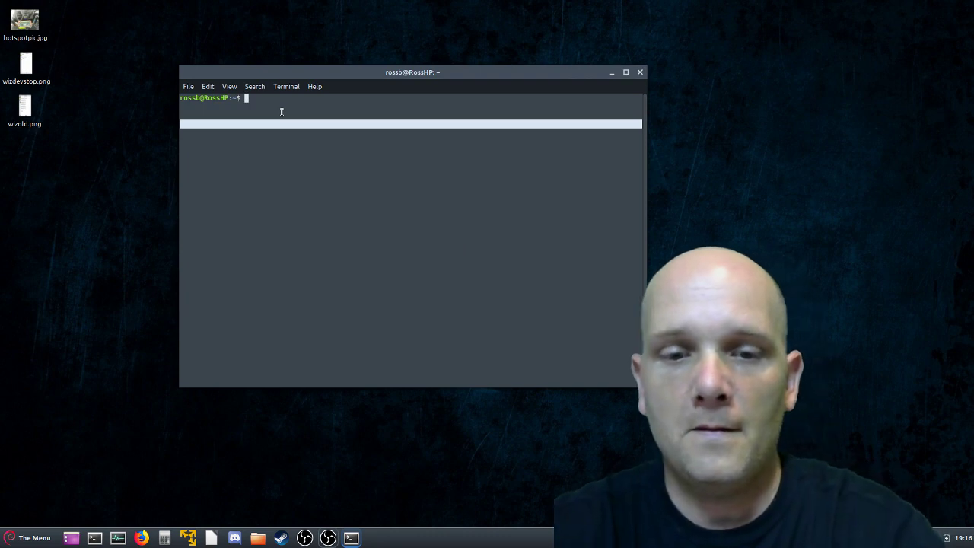
pyautogui.write('ssg')
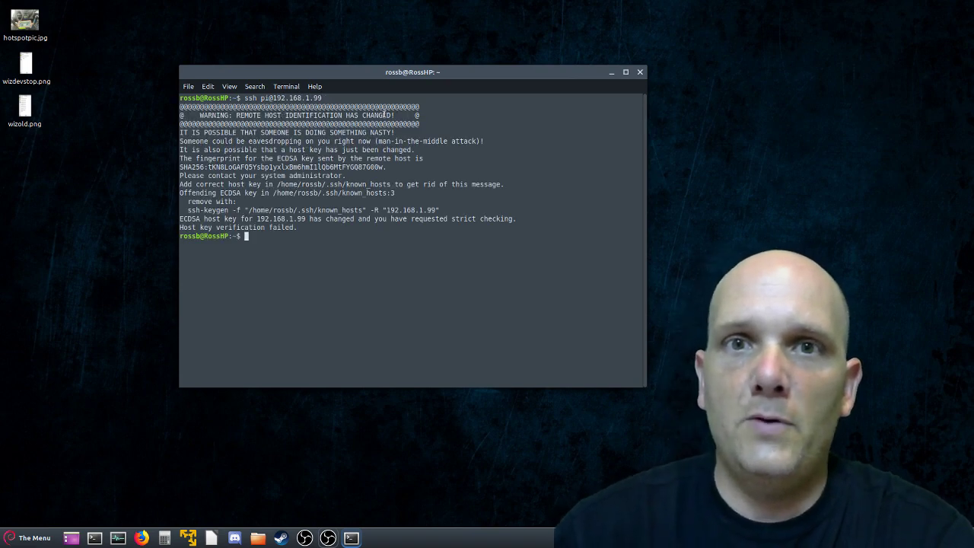
# Step: Clear the stale 192.168.1.99 host key, accept the new key, and retry the password login
pyautogui.write('ssh pi@192.168.1.99')
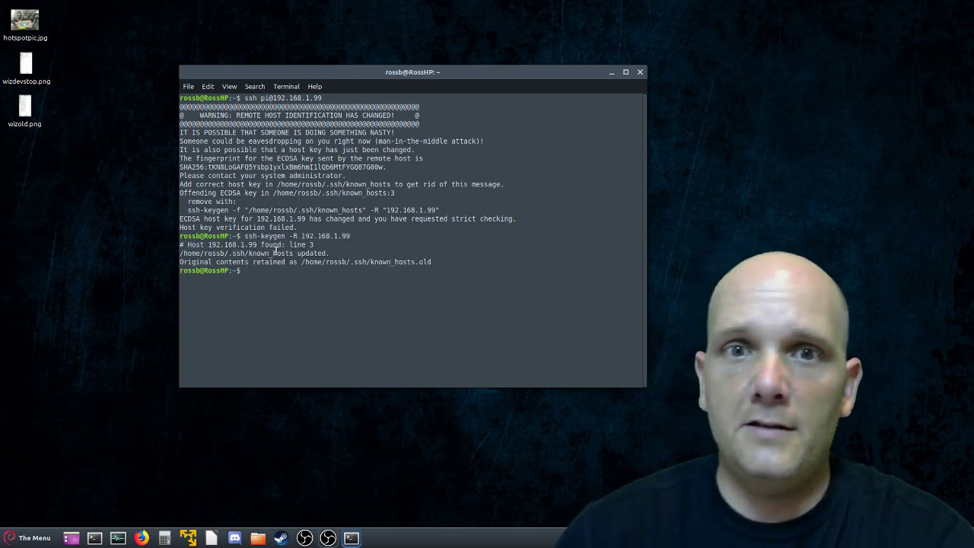
pyautogui.write('ssh')
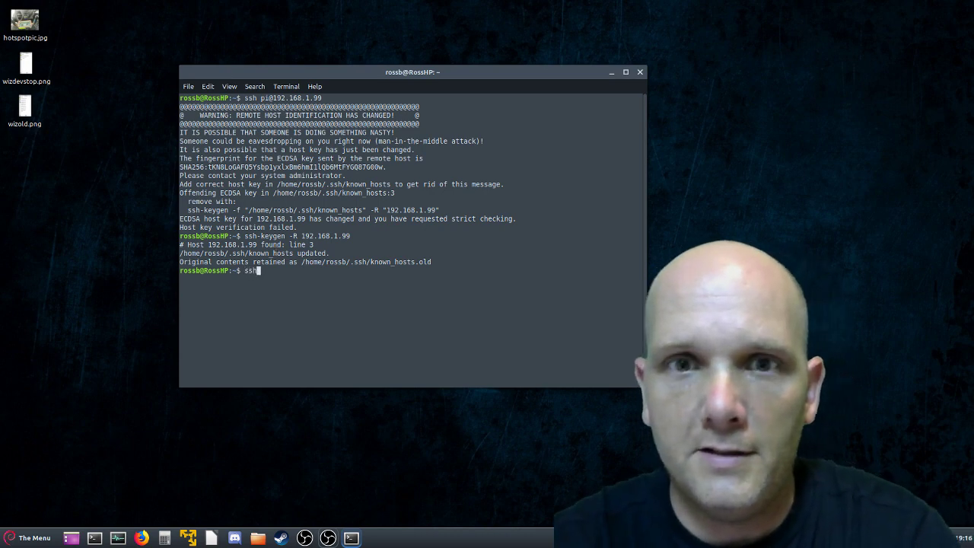
pyautogui.write('pi')
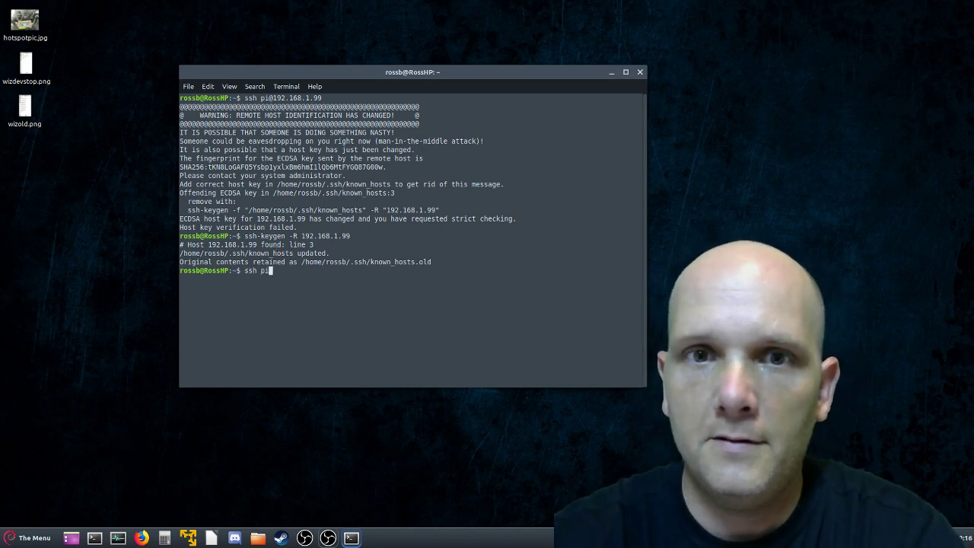
pyautogui.write('@')
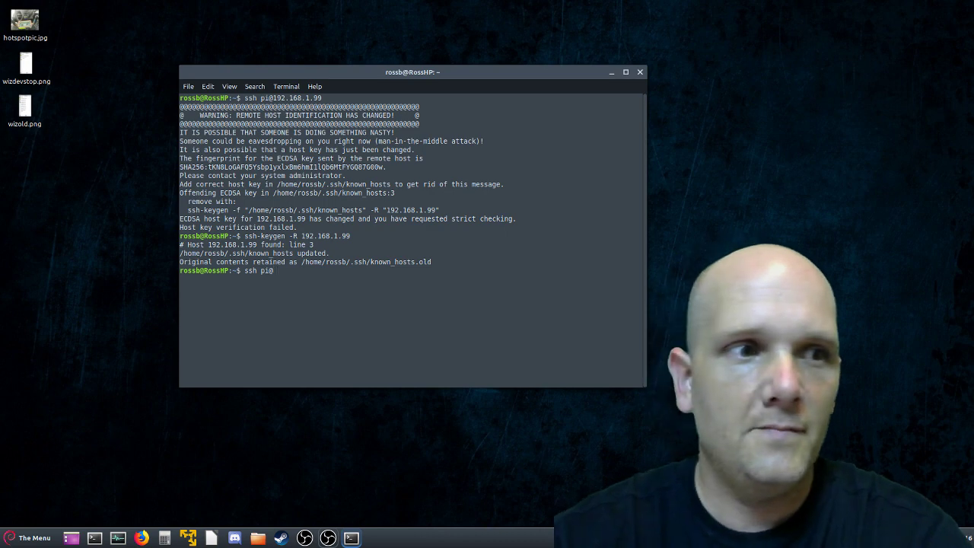
pyautogui.write('192.168.1.99')
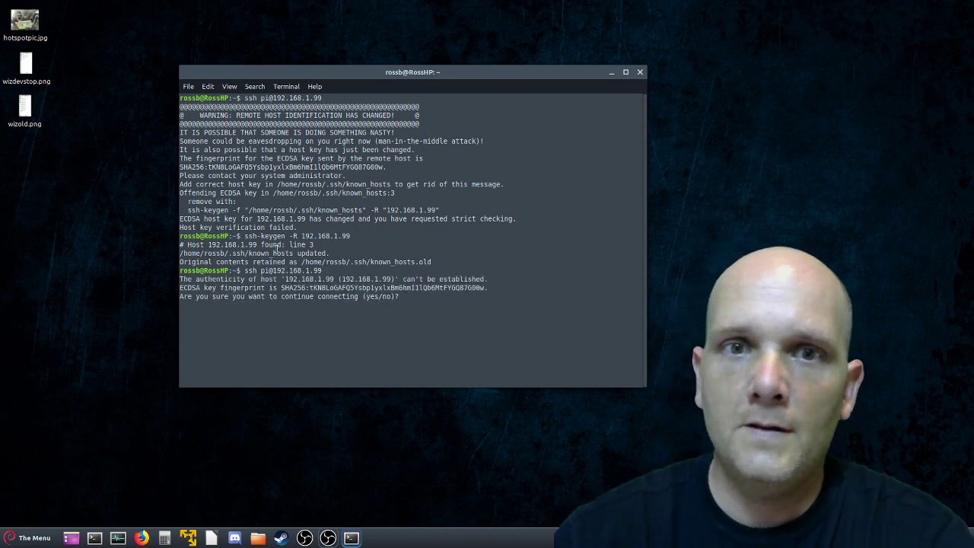
pyautogui.write('yes')
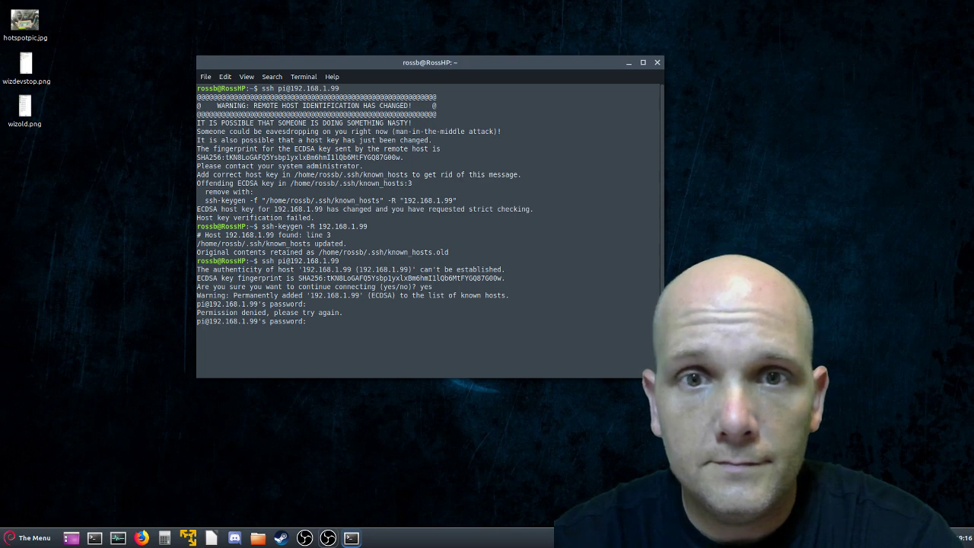
pyautogui.press('Return')
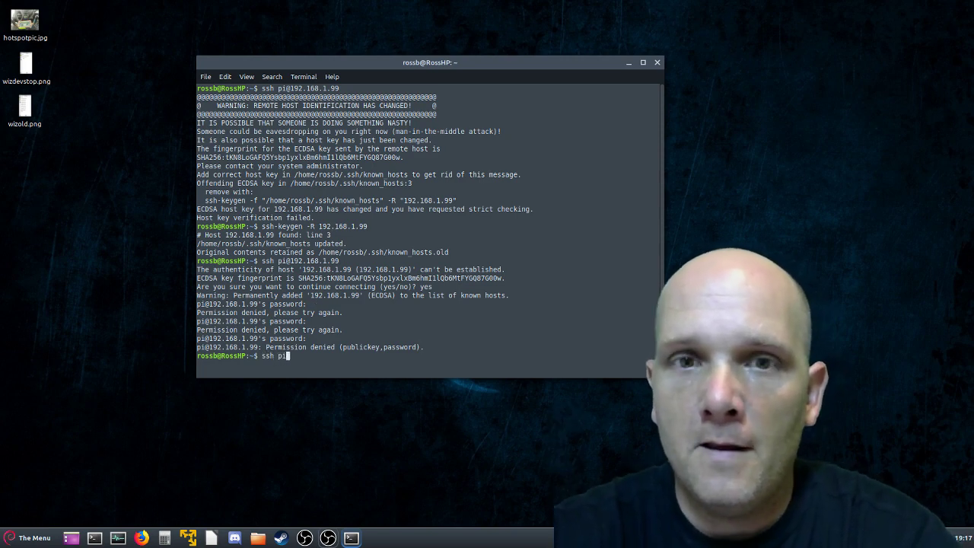
pyautogui.write('@')
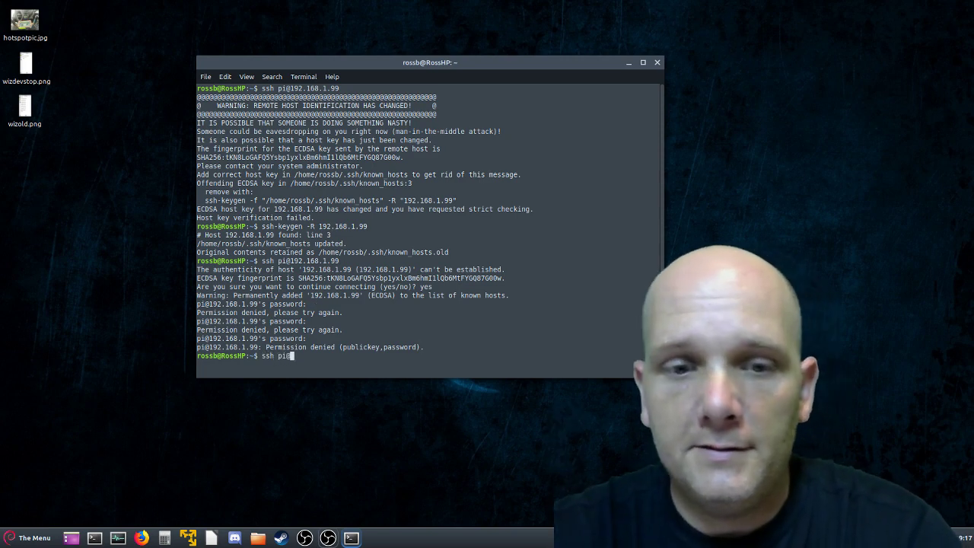
pyautogui.write('19')
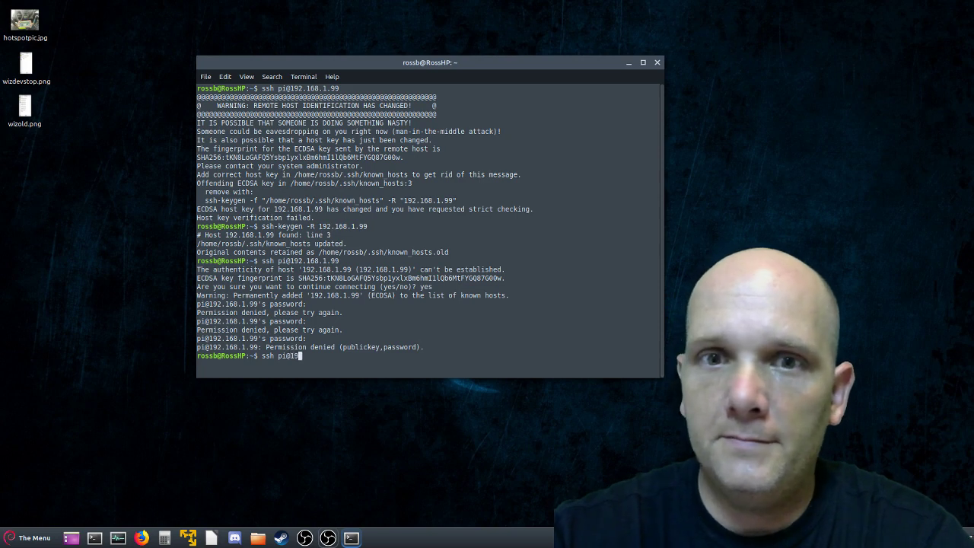
pyautogui.write('2.168.1.67')
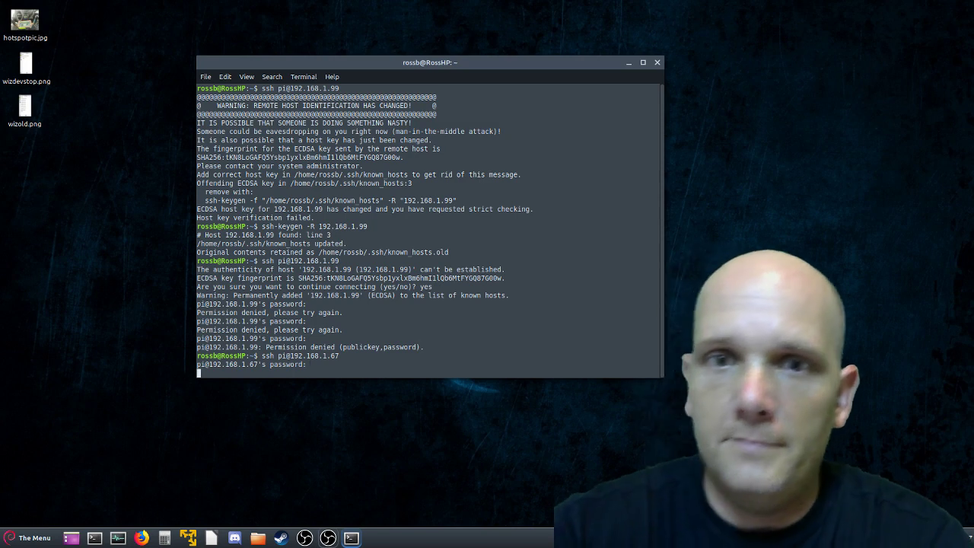
pyautogui.press('Return')
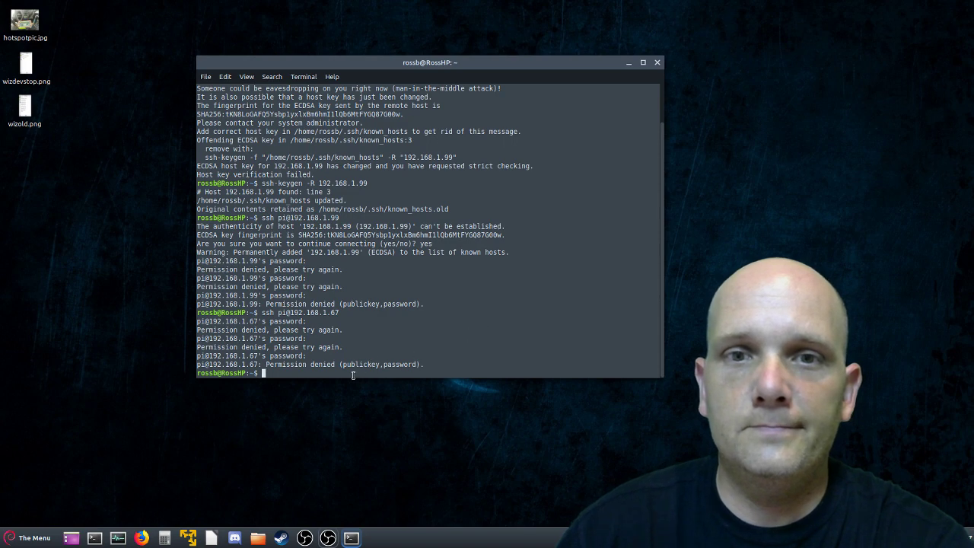
pyautogui.write('ssh')
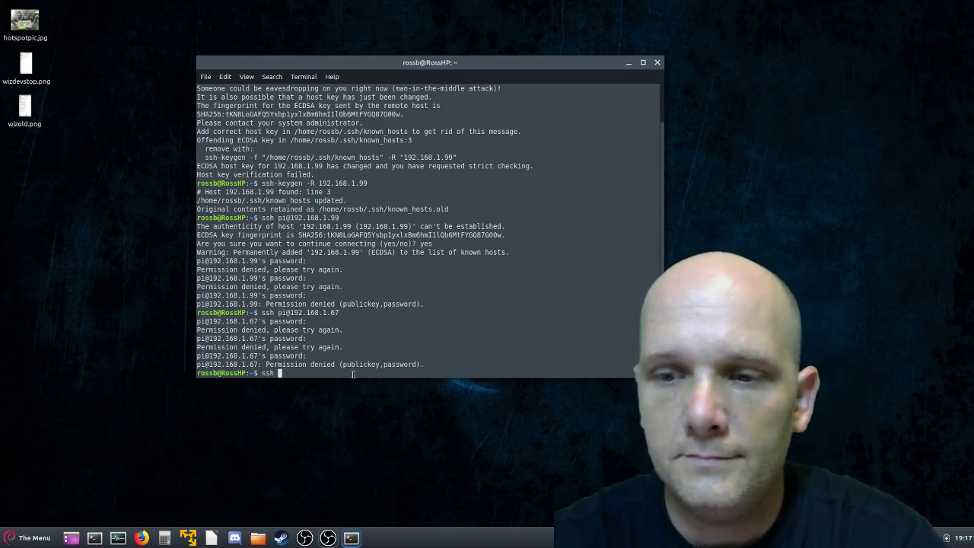
pyautogui.write('pi@')
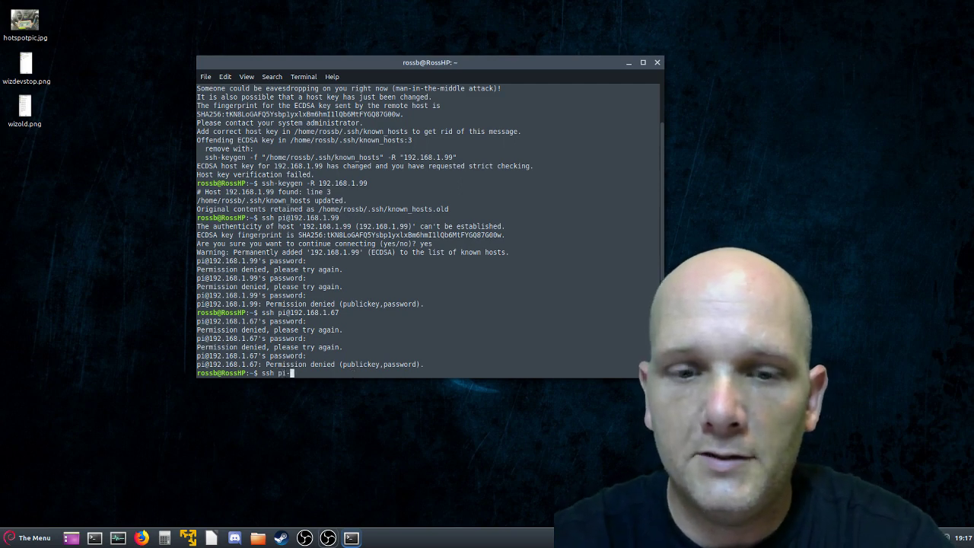
pyautogui.write('star@')
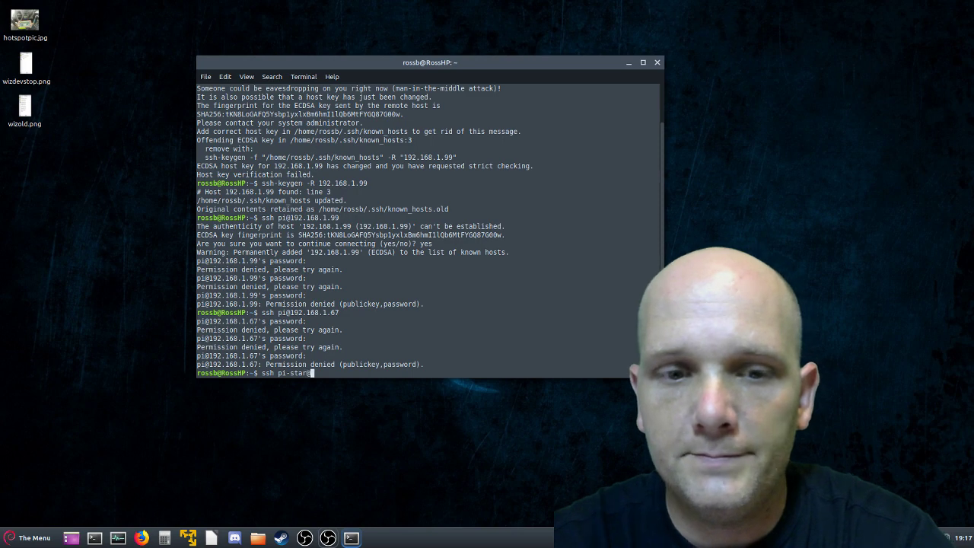
pyautogui.write('192.168.1.67')
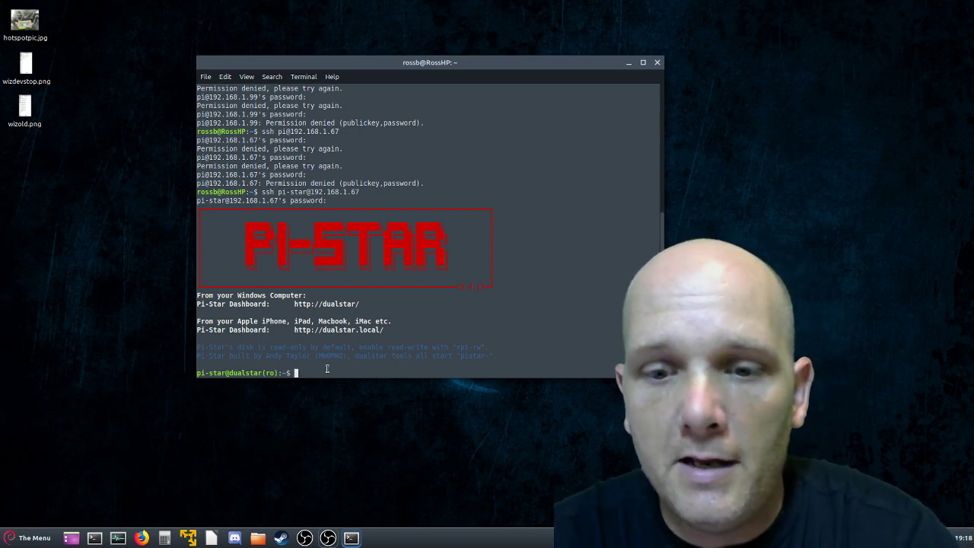
# Step: Run sudo apt-get update on the hotspot
pyautogui.write('sudo')
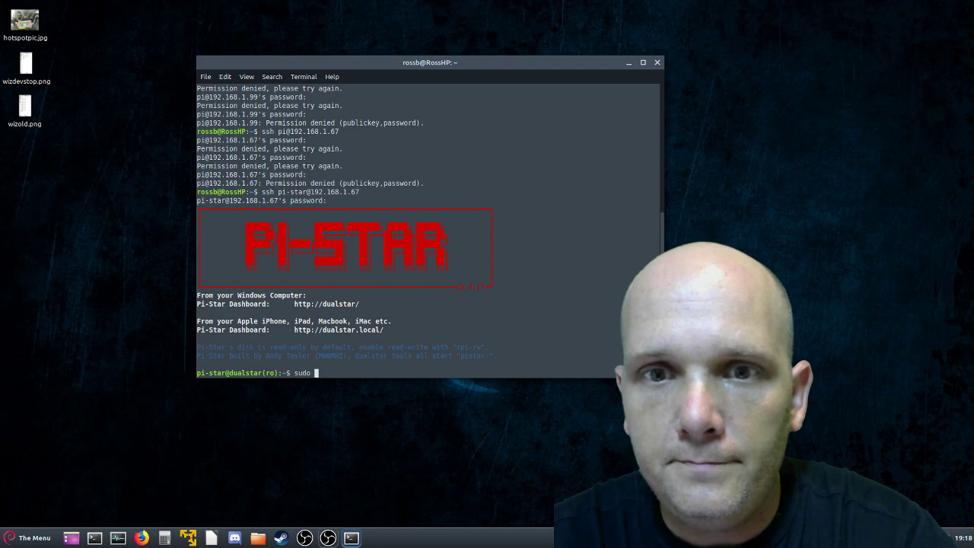
pyautogui.write('apt-get update')
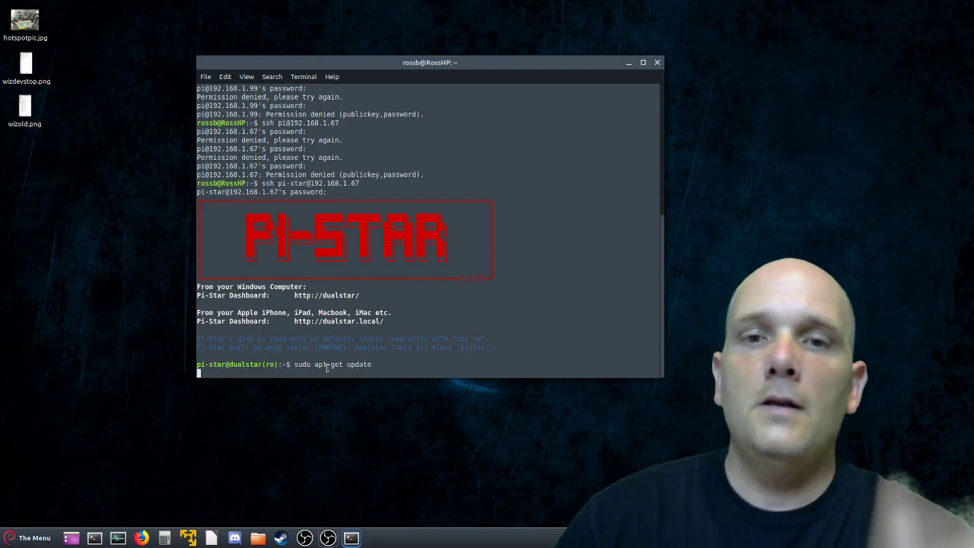
pyautogui.press('Return')
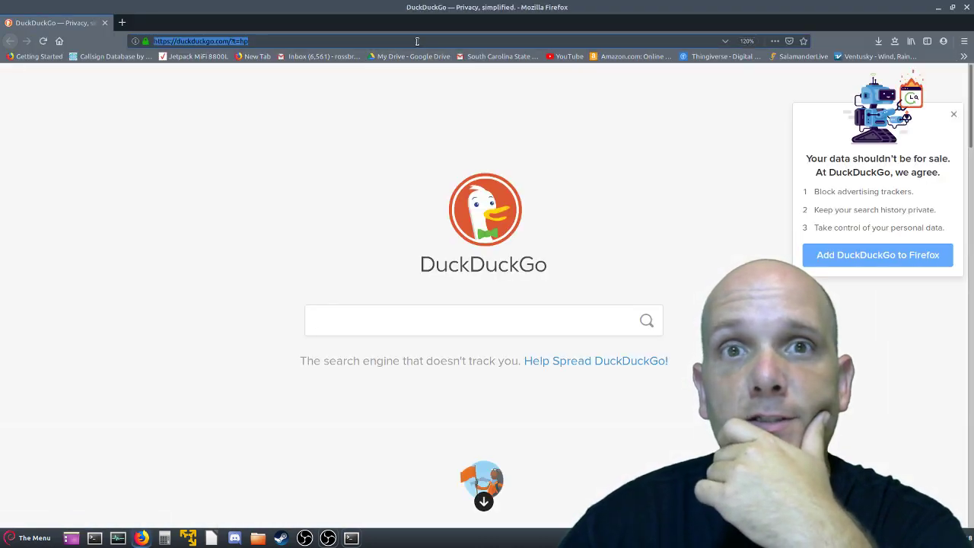
# Step: Log in to the hotspot at 192.168.1.67 as pi-star and load its Configuration page
pyautogui.write('192.168.1.89/')
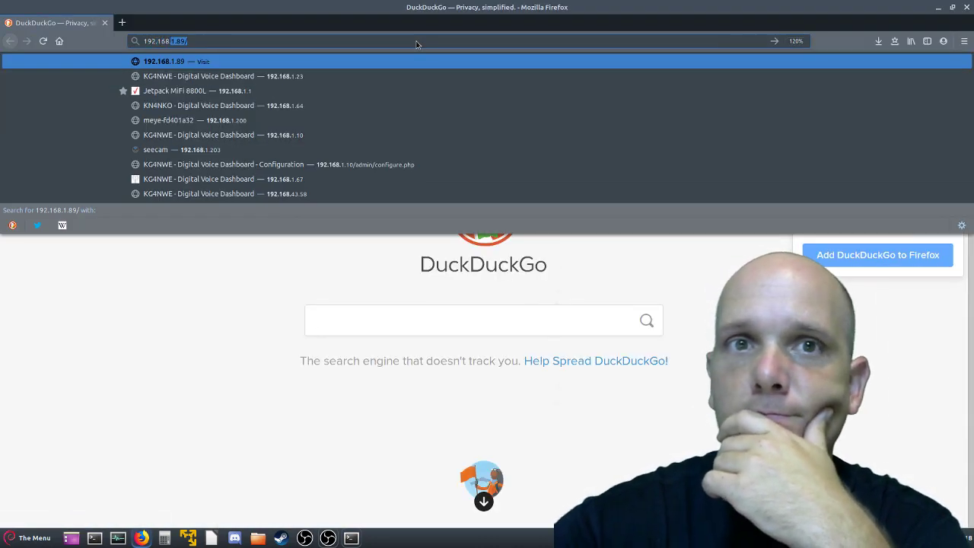
pyautogui.write('192.168.1.67')
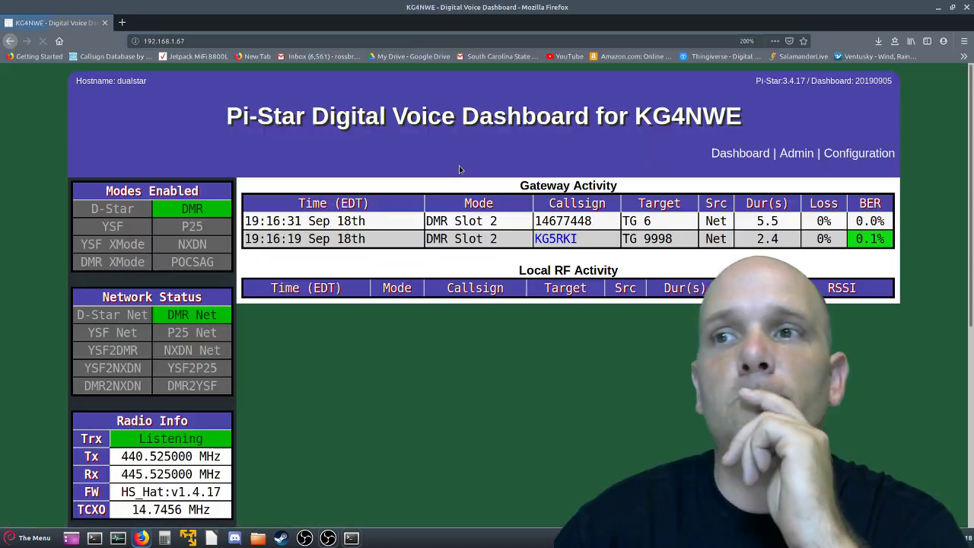
pyautogui.click(796, 153)
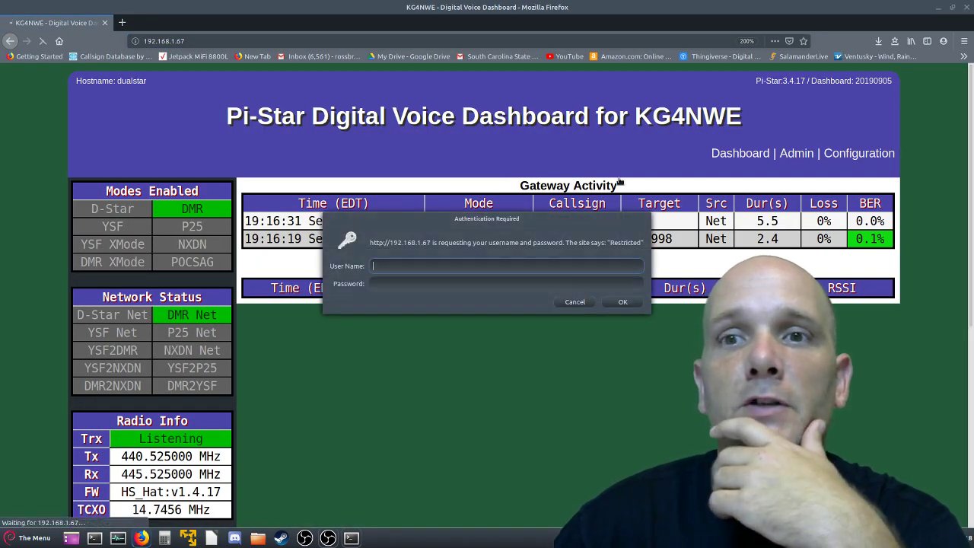
pyautogui.write('pi-star')
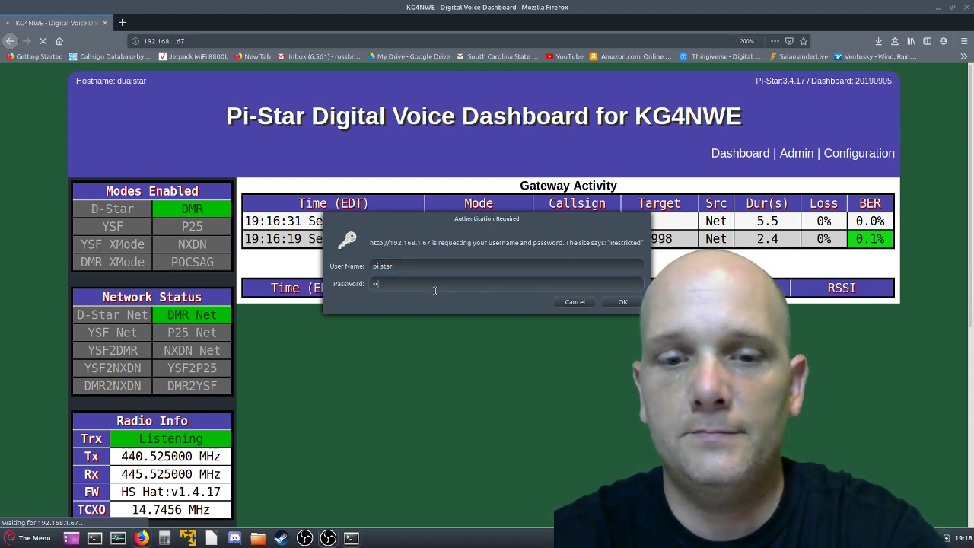
pyautogui.click(622, 302)
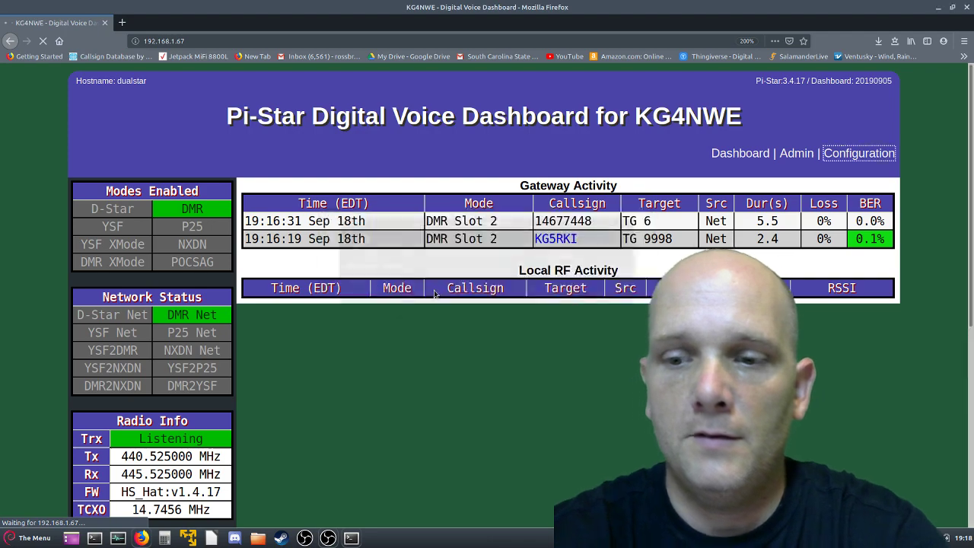
pyautogui.click(859, 153)
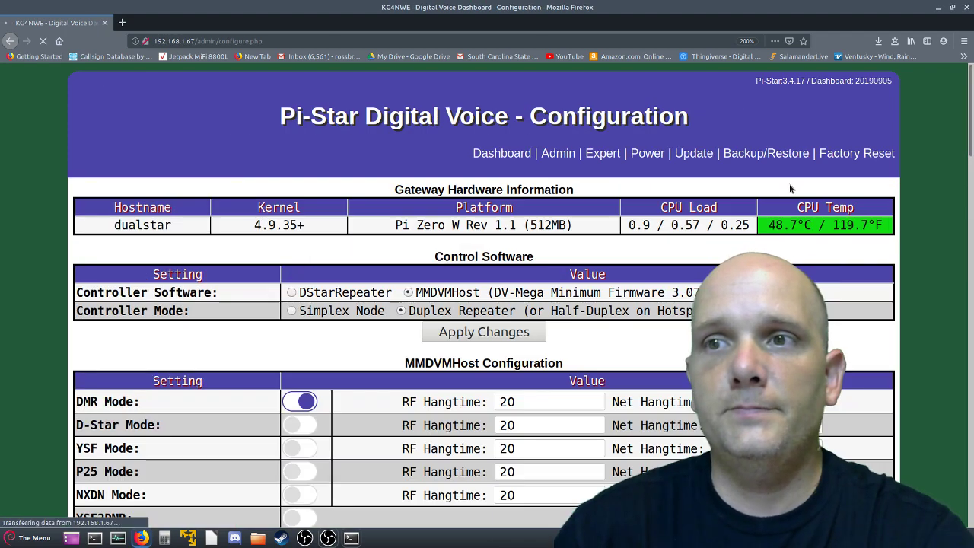
pyautogui.scroll(-3)
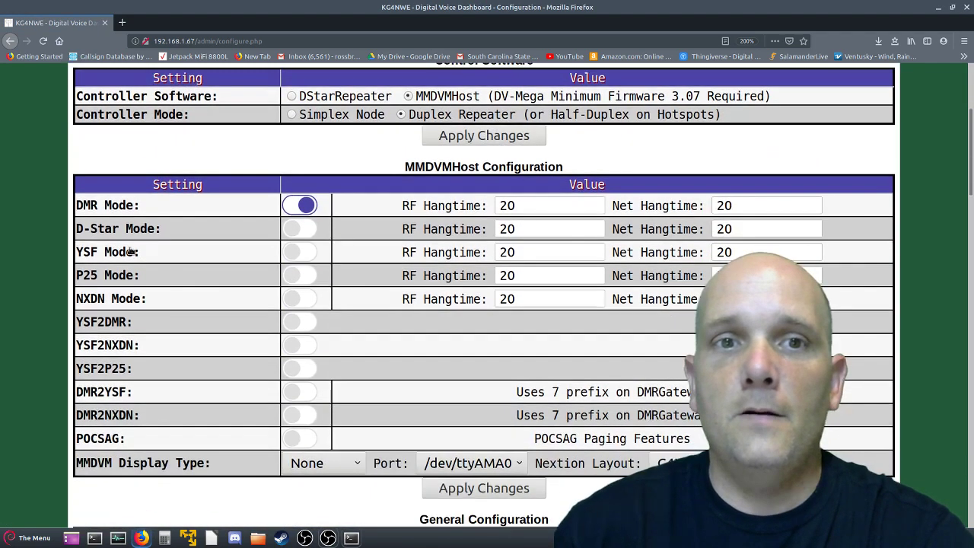
pyautogui.scroll(-3)
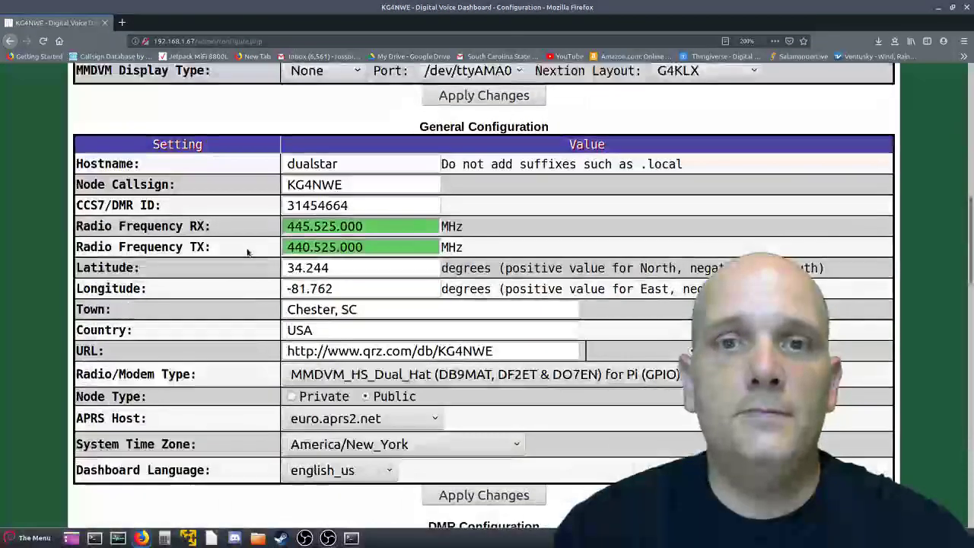
pyautogui.scroll(-3)
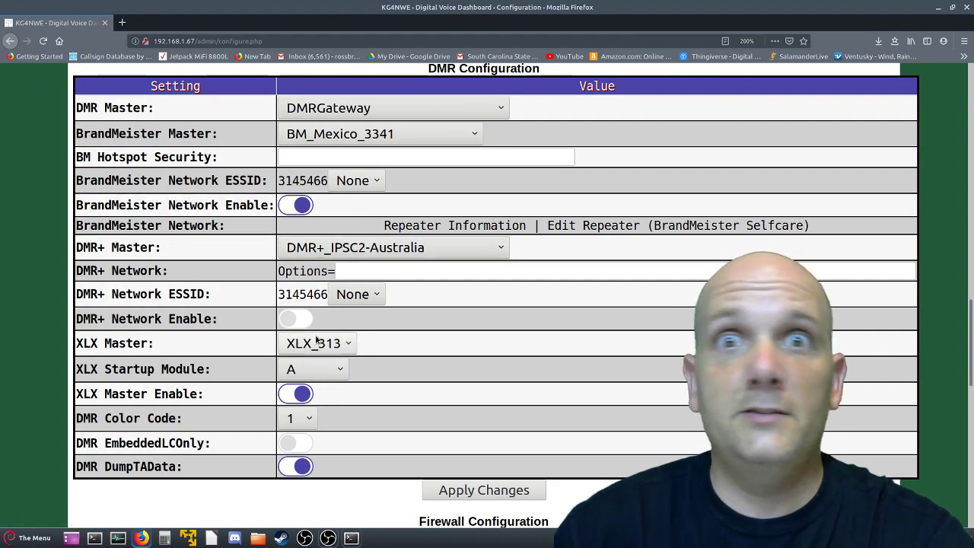
pyautogui.scroll(-3)
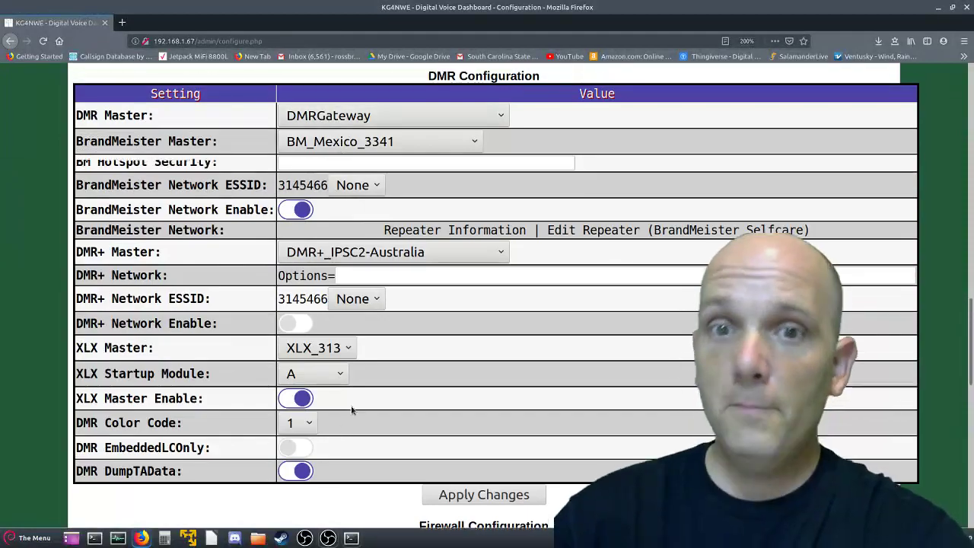
pyautogui.scroll(3)
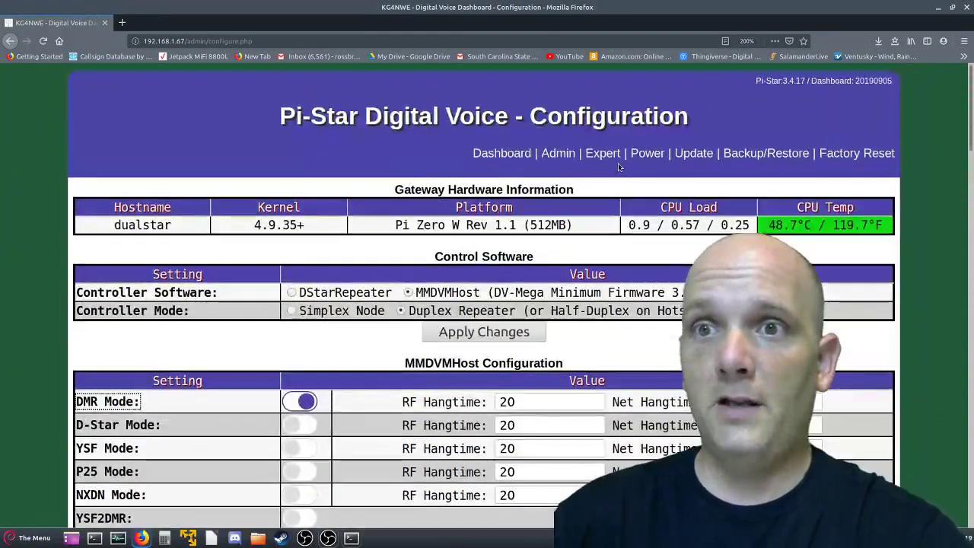
# Step: Open the full Pi-Star Remote config file from the Expert editors
pyautogui.click(603, 153)
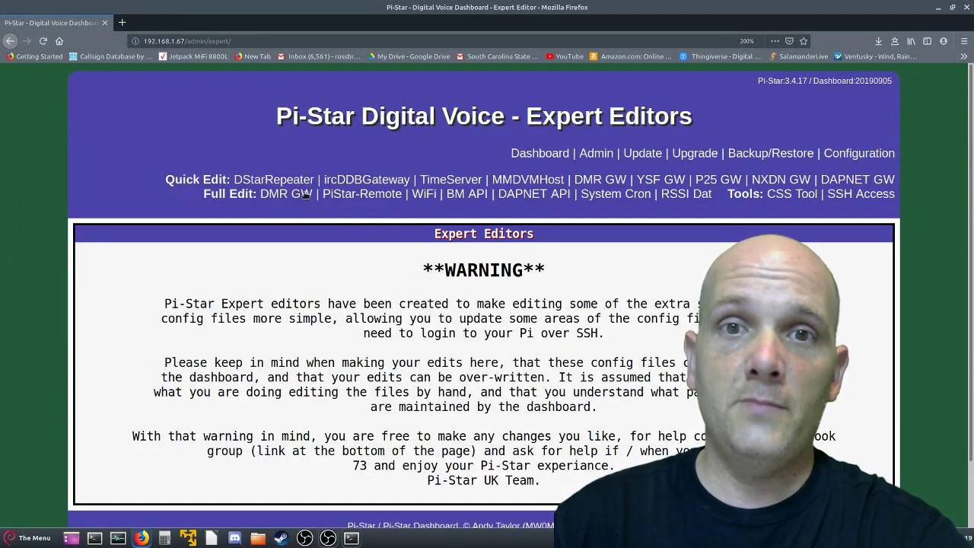
pyautogui.click(285, 193)
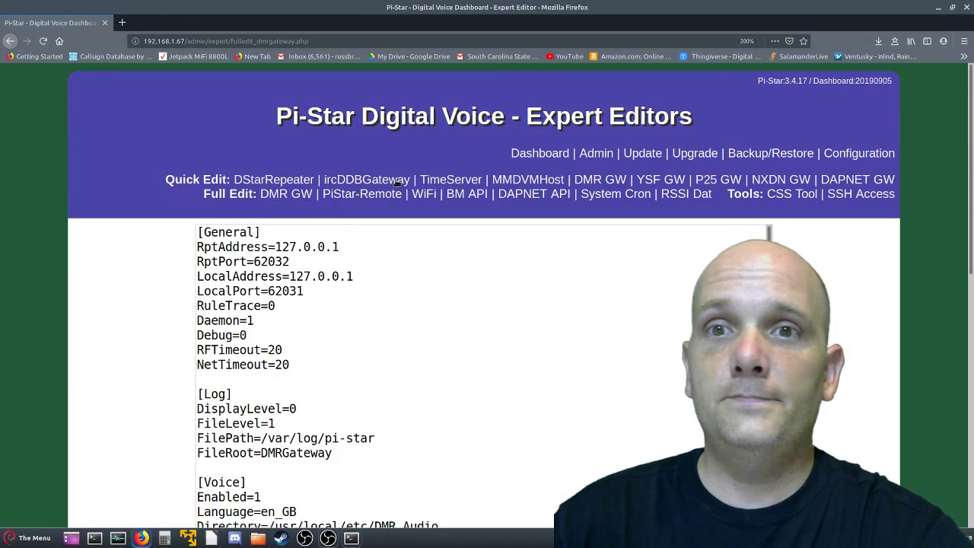
pyautogui.click(363, 193)
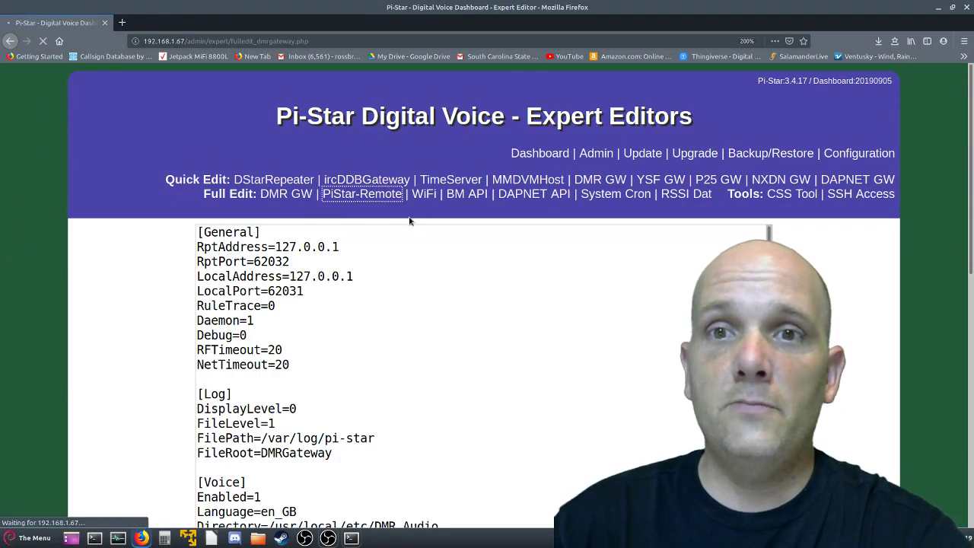
pyautogui.click(363, 194)
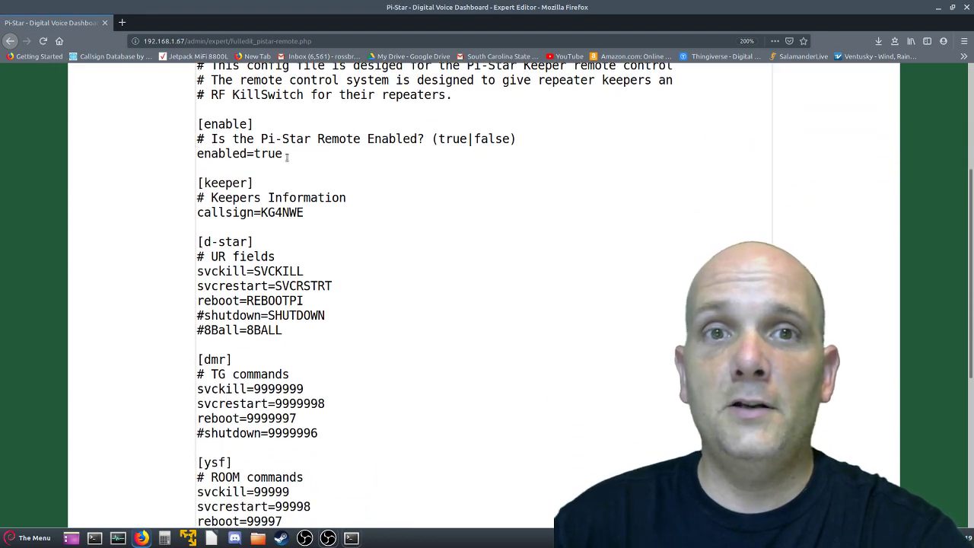
# Step: Check the enabled=true line, then scroll down toward the [dmr] section
pyautogui.moveTo(197, 139); pyautogui.dragTo(285, 154)
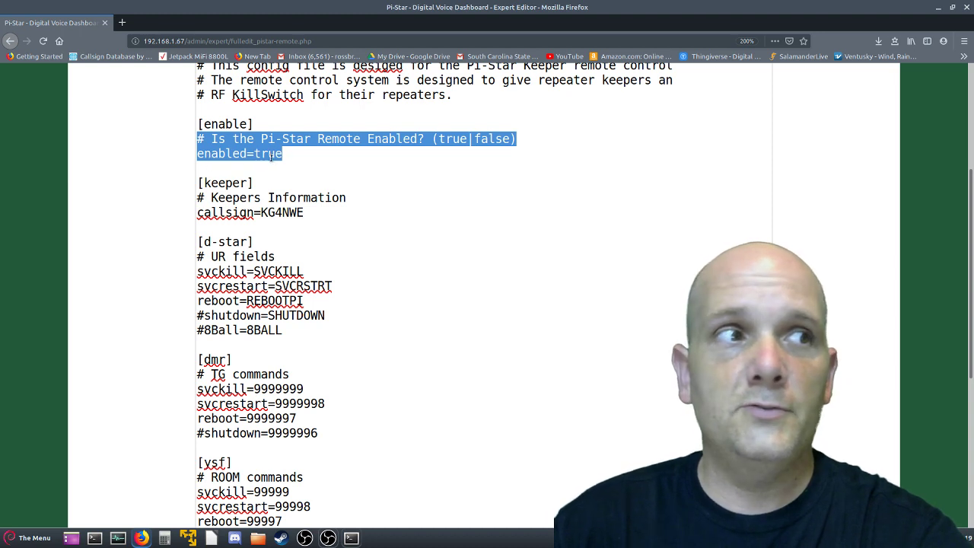
pyautogui.click(321, 171)
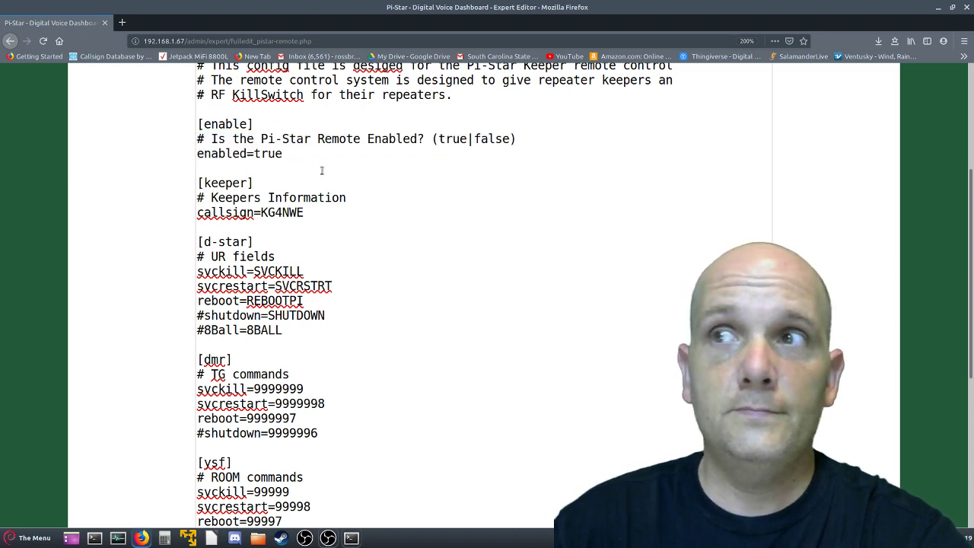
pyautogui.scroll(-3)
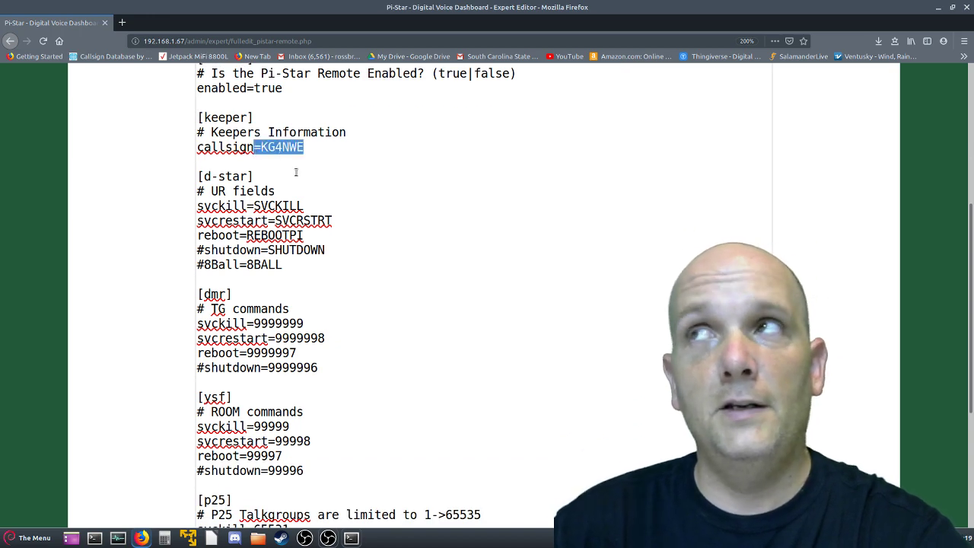
pyautogui.scroll(-3)
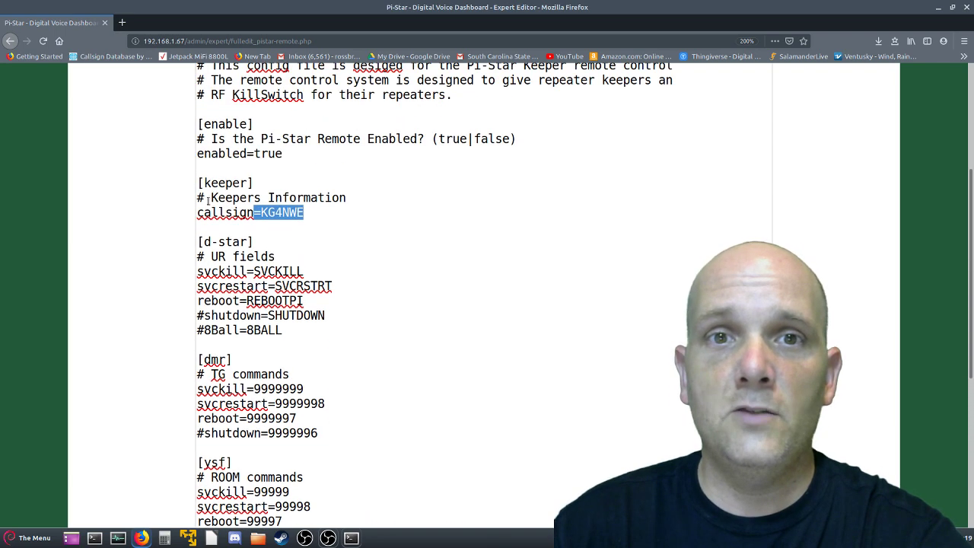
pyautogui.scroll(-3)
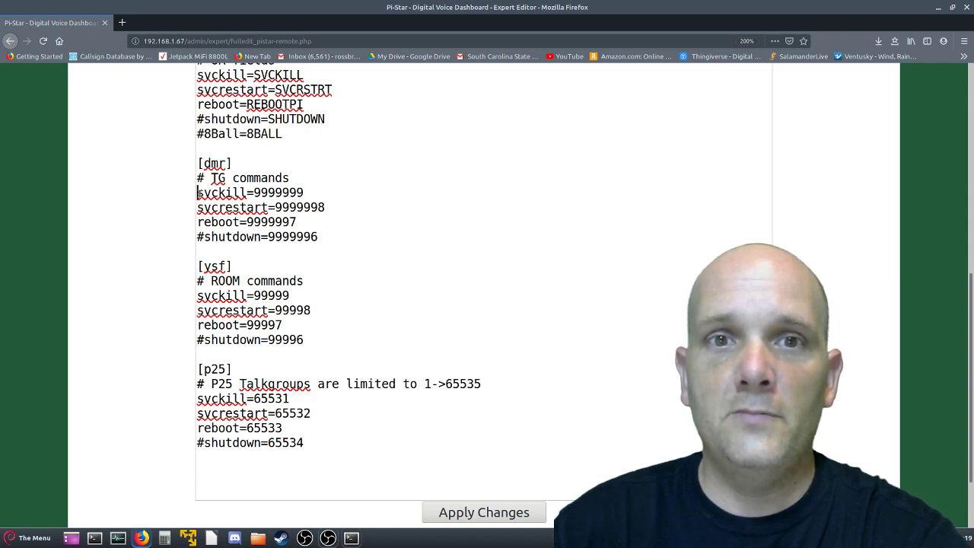
# Step: Remove the # before shutdown=9999996 under [dmr] and go to the Admin page
pyautogui.write('#')
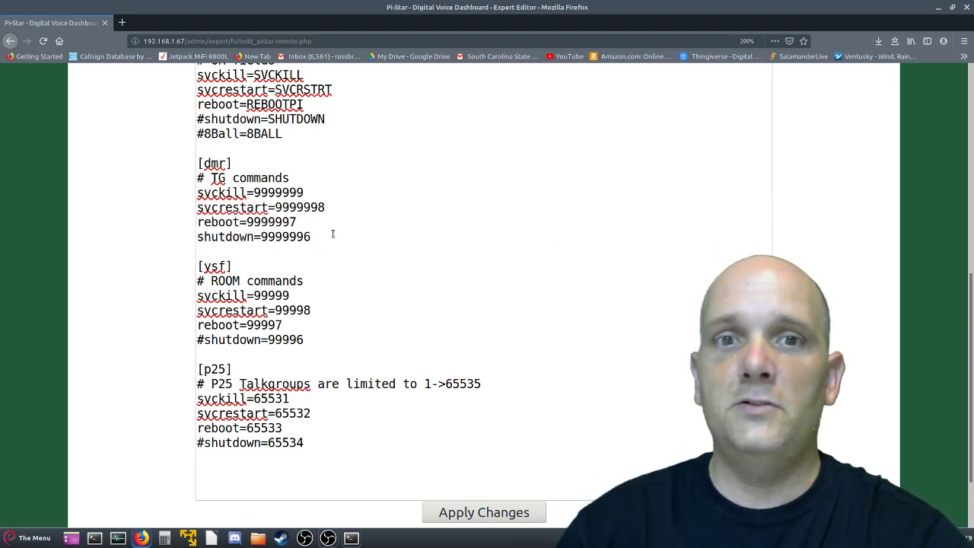
pyautogui.scroll(-3)
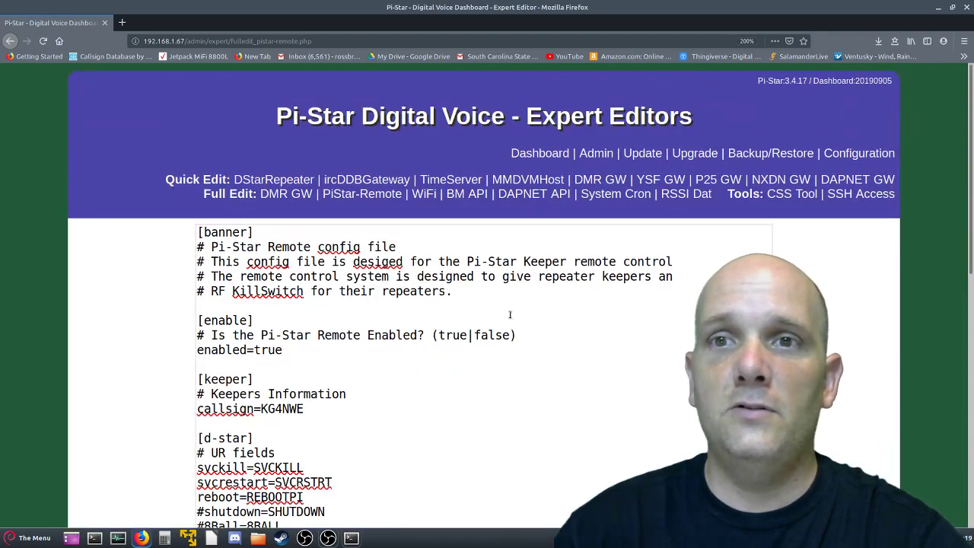
pyautogui.scroll(-3)
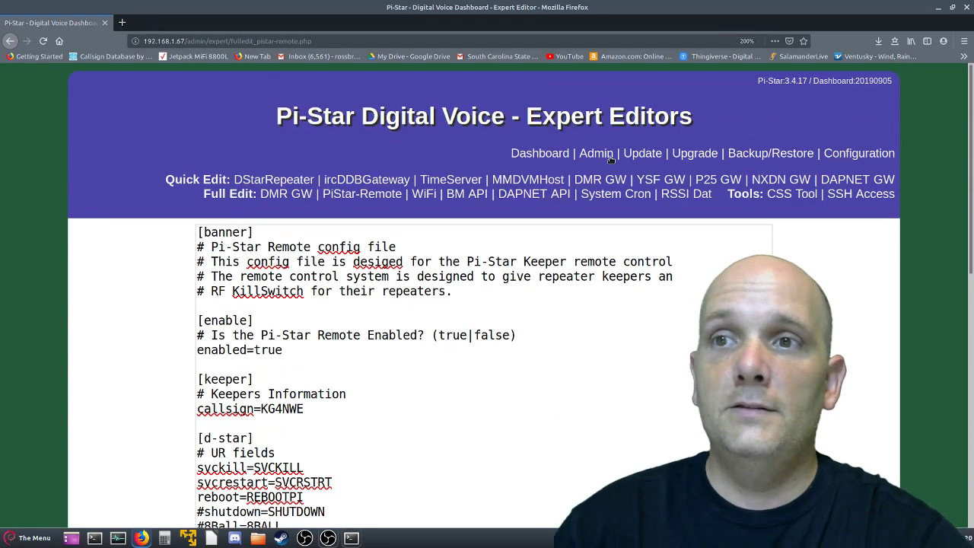
pyautogui.click(596, 153)
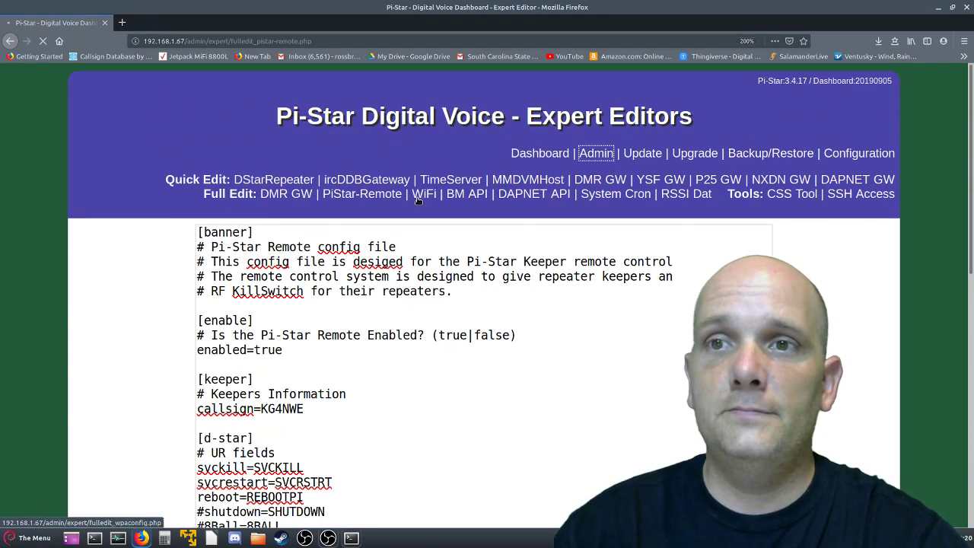